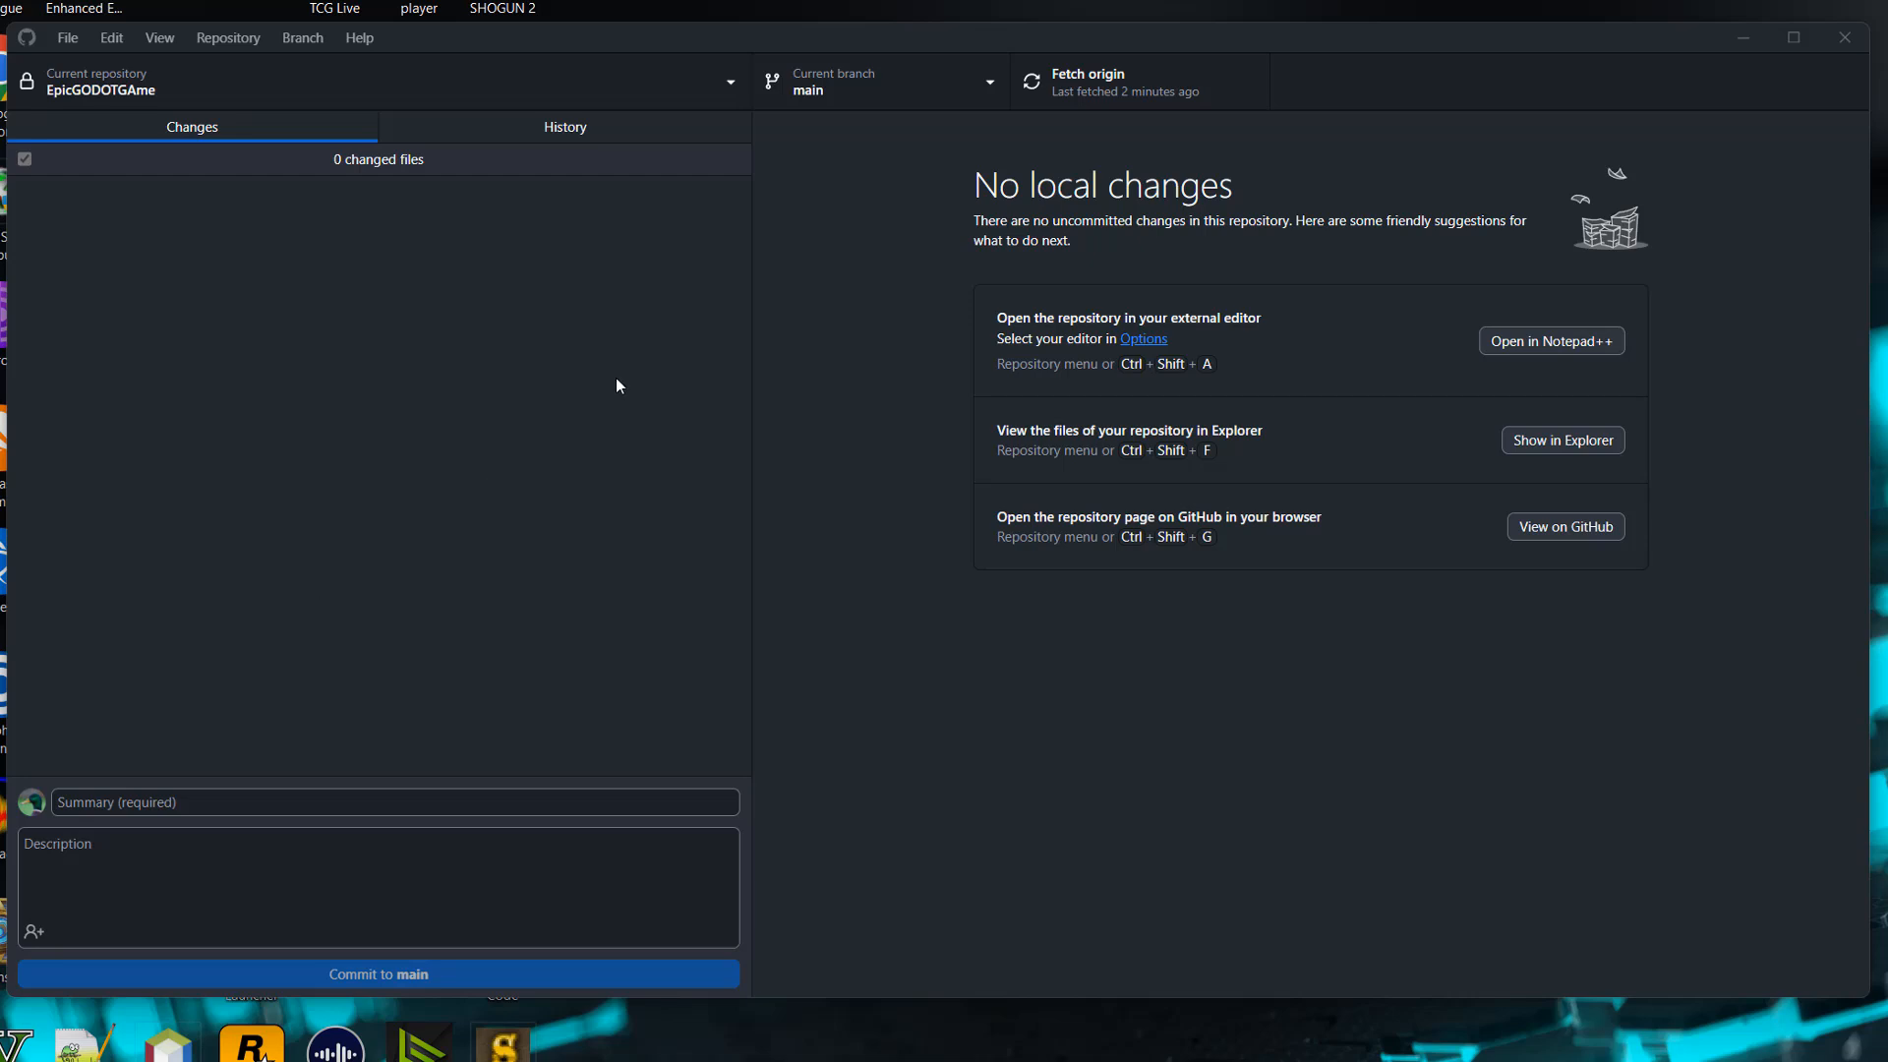
mouse_move(554, 374)
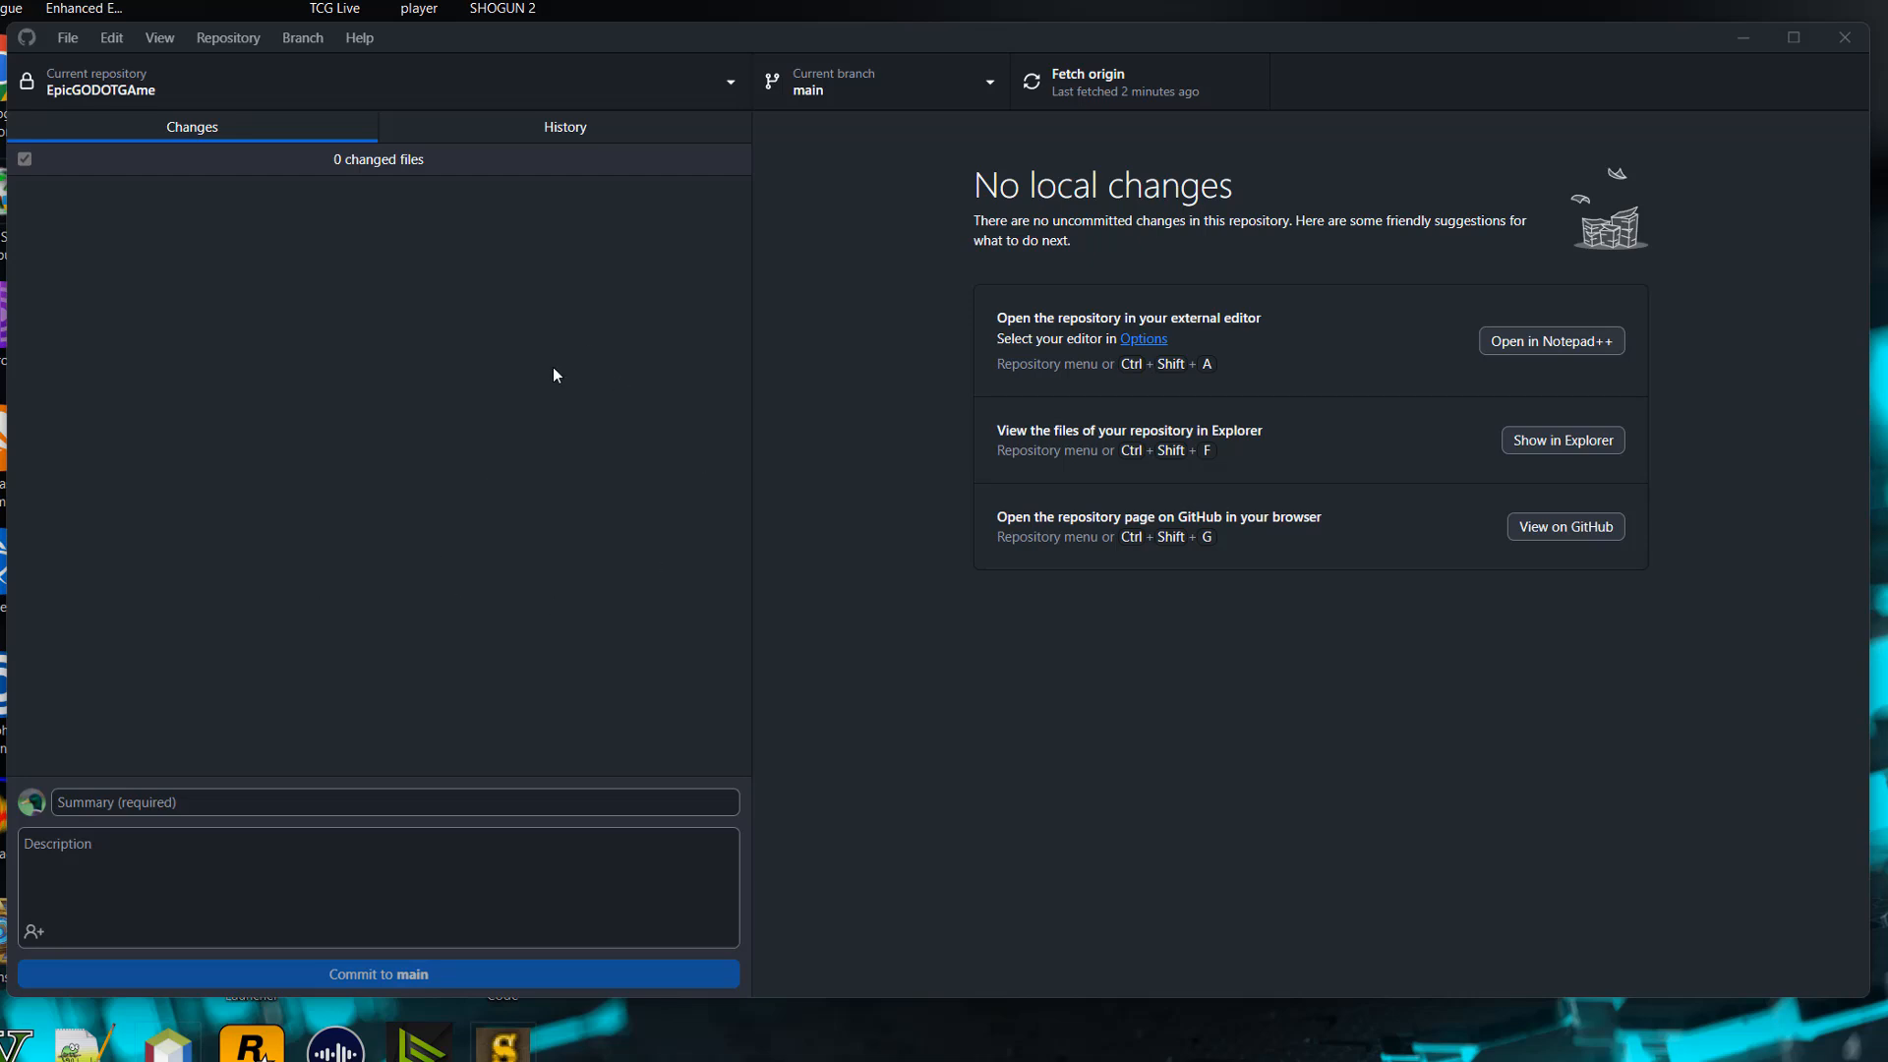
mouse_move(238, 492)
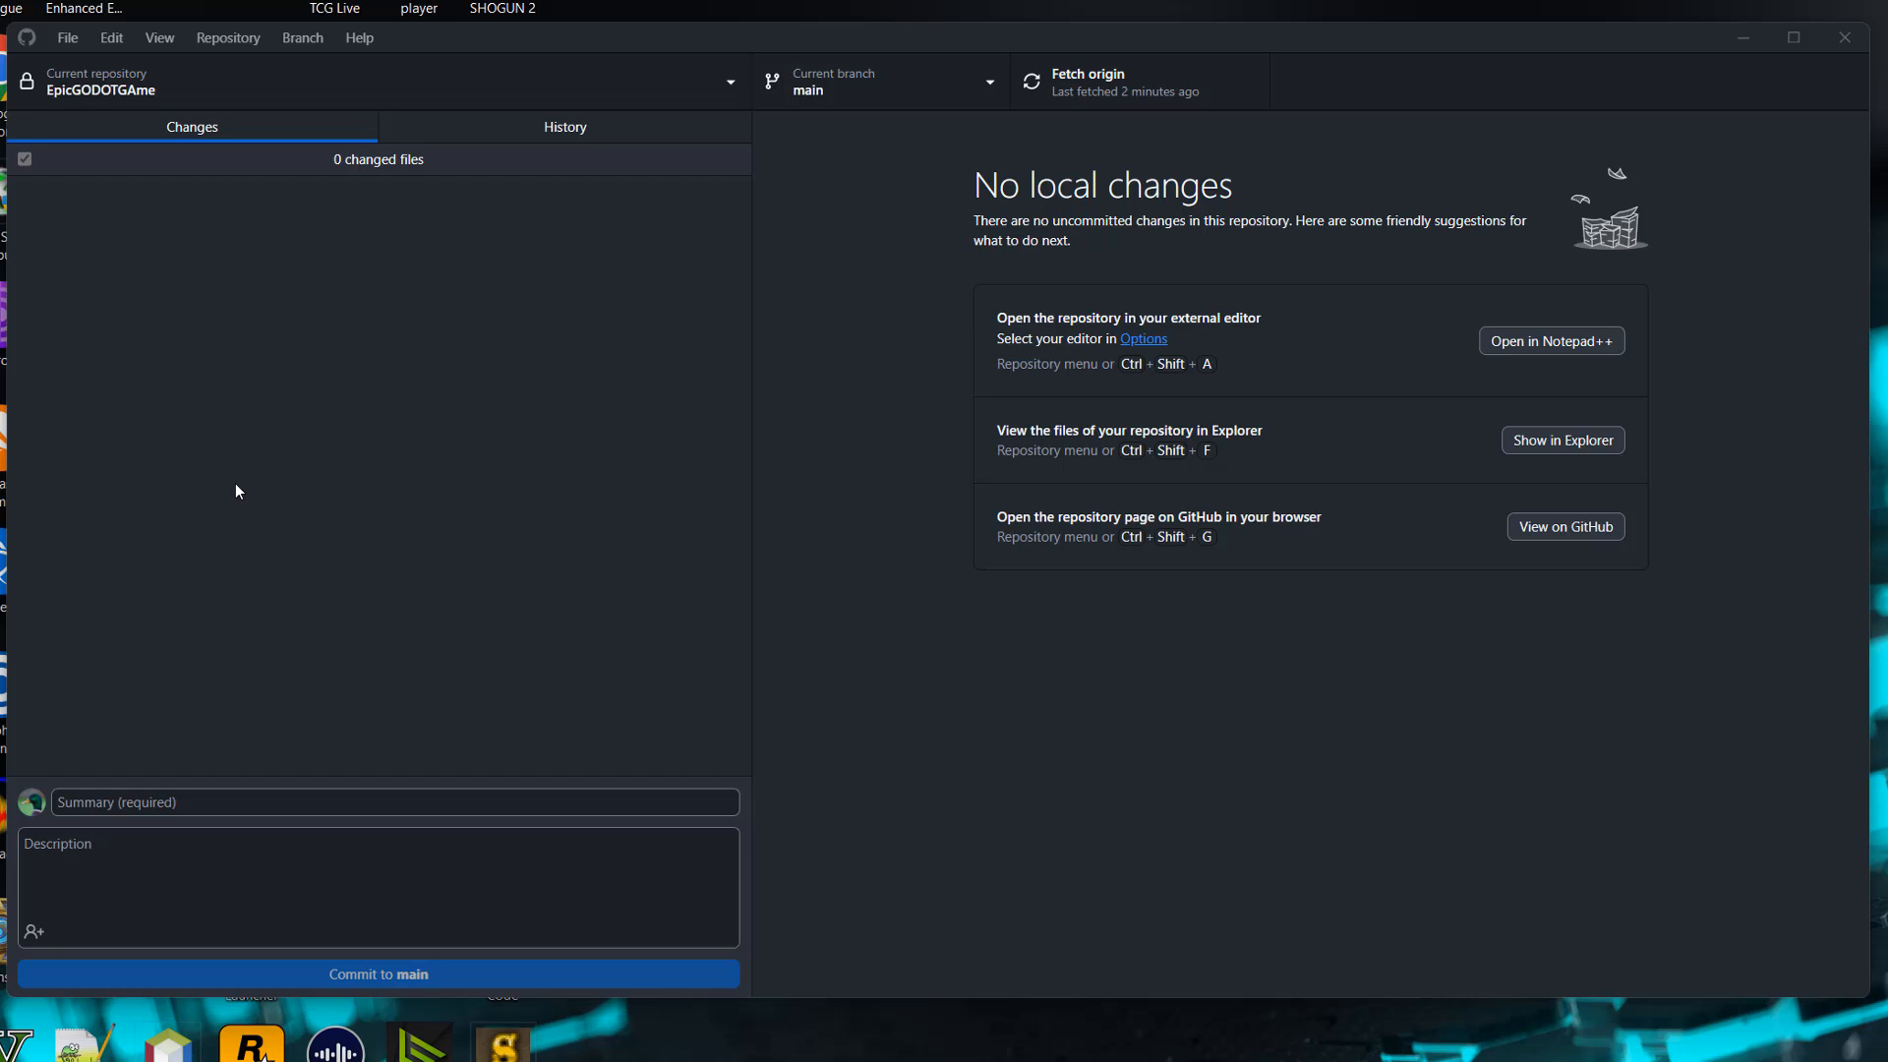
Show the commit history of the EpicGODOTGAme repository.
click(564, 126)
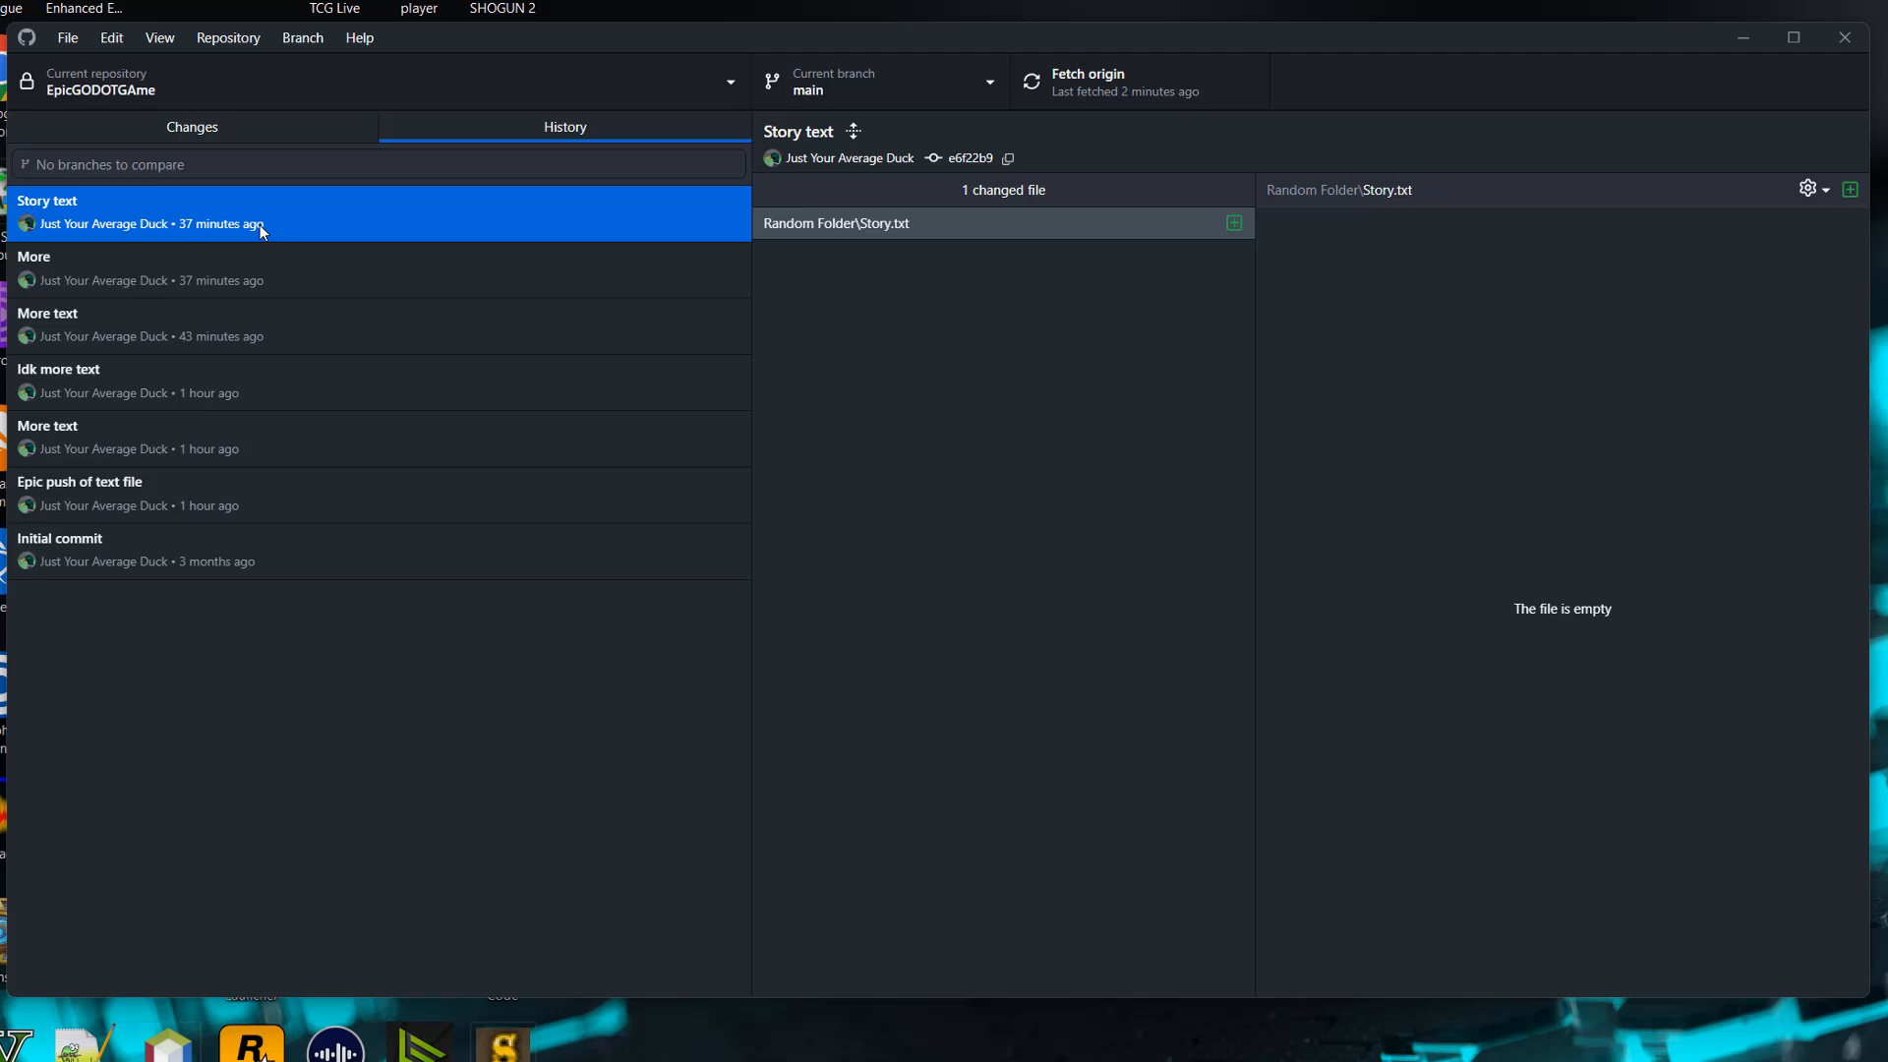
mouse_move(269, 362)
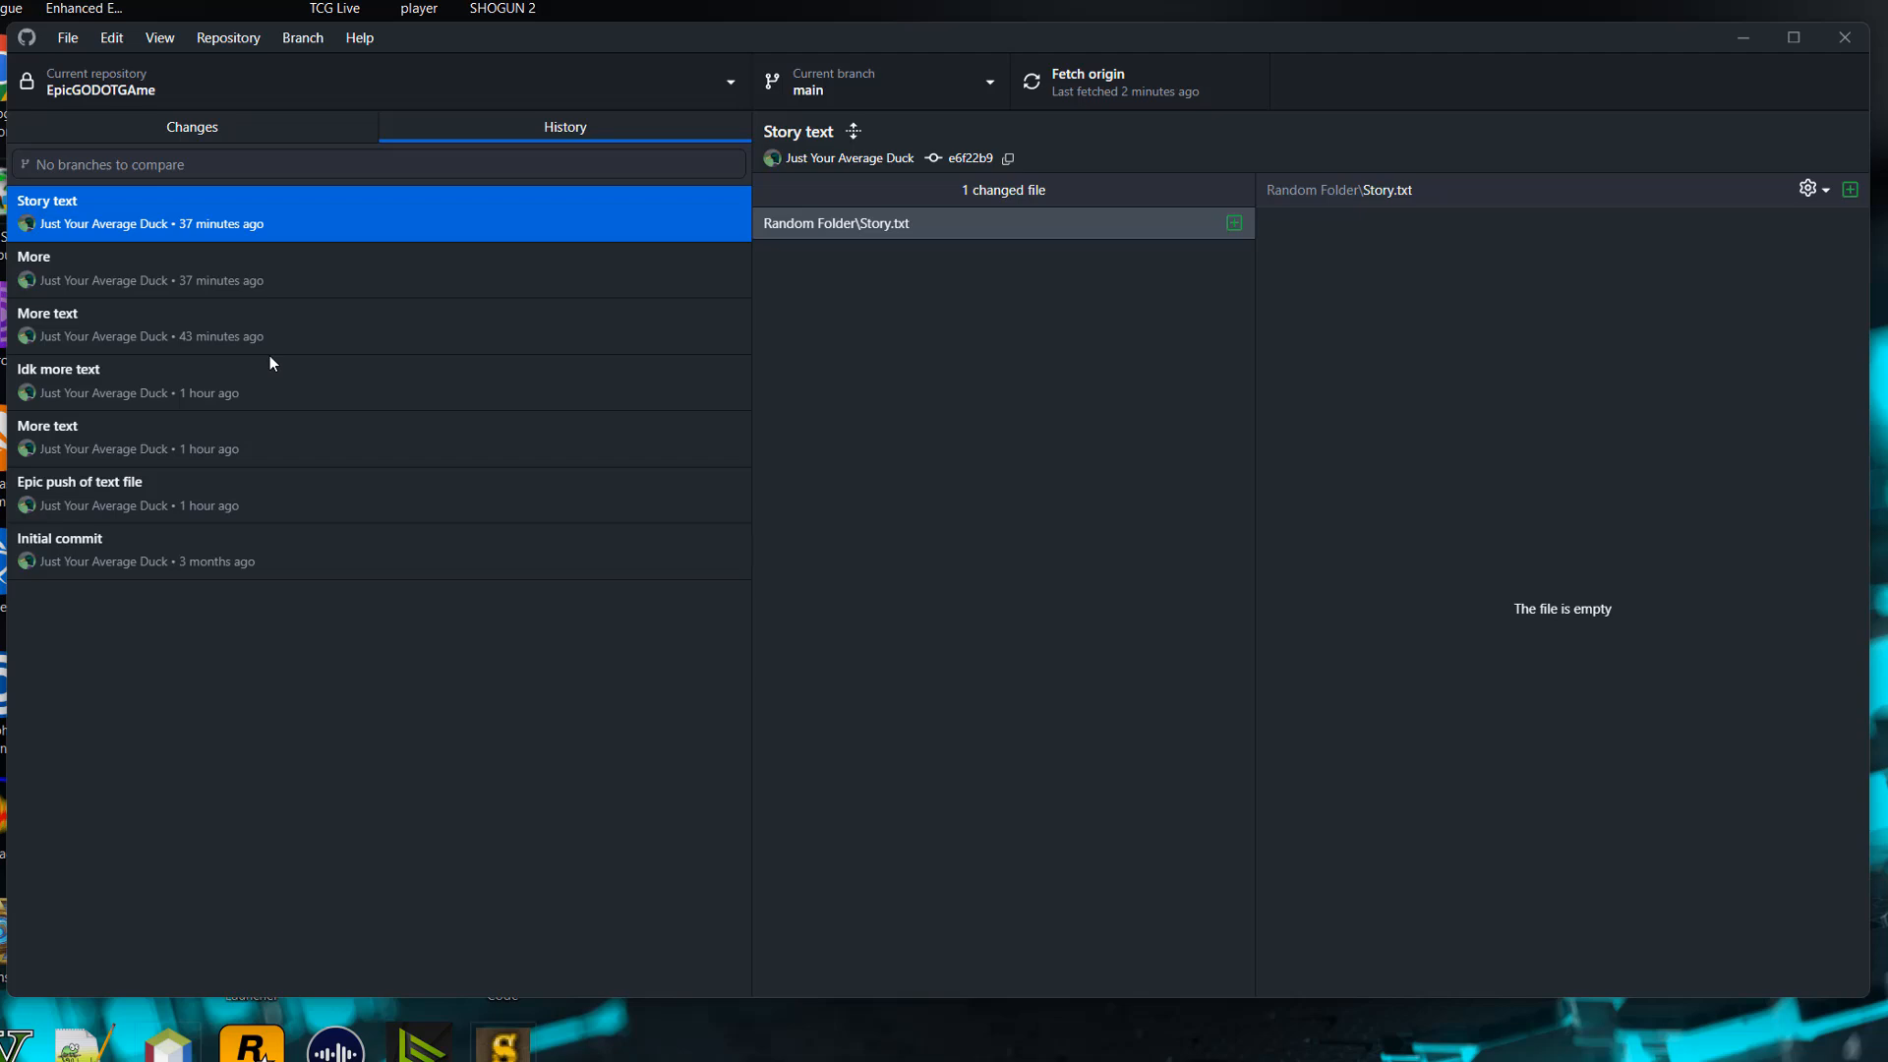
mouse_move(230, 232)
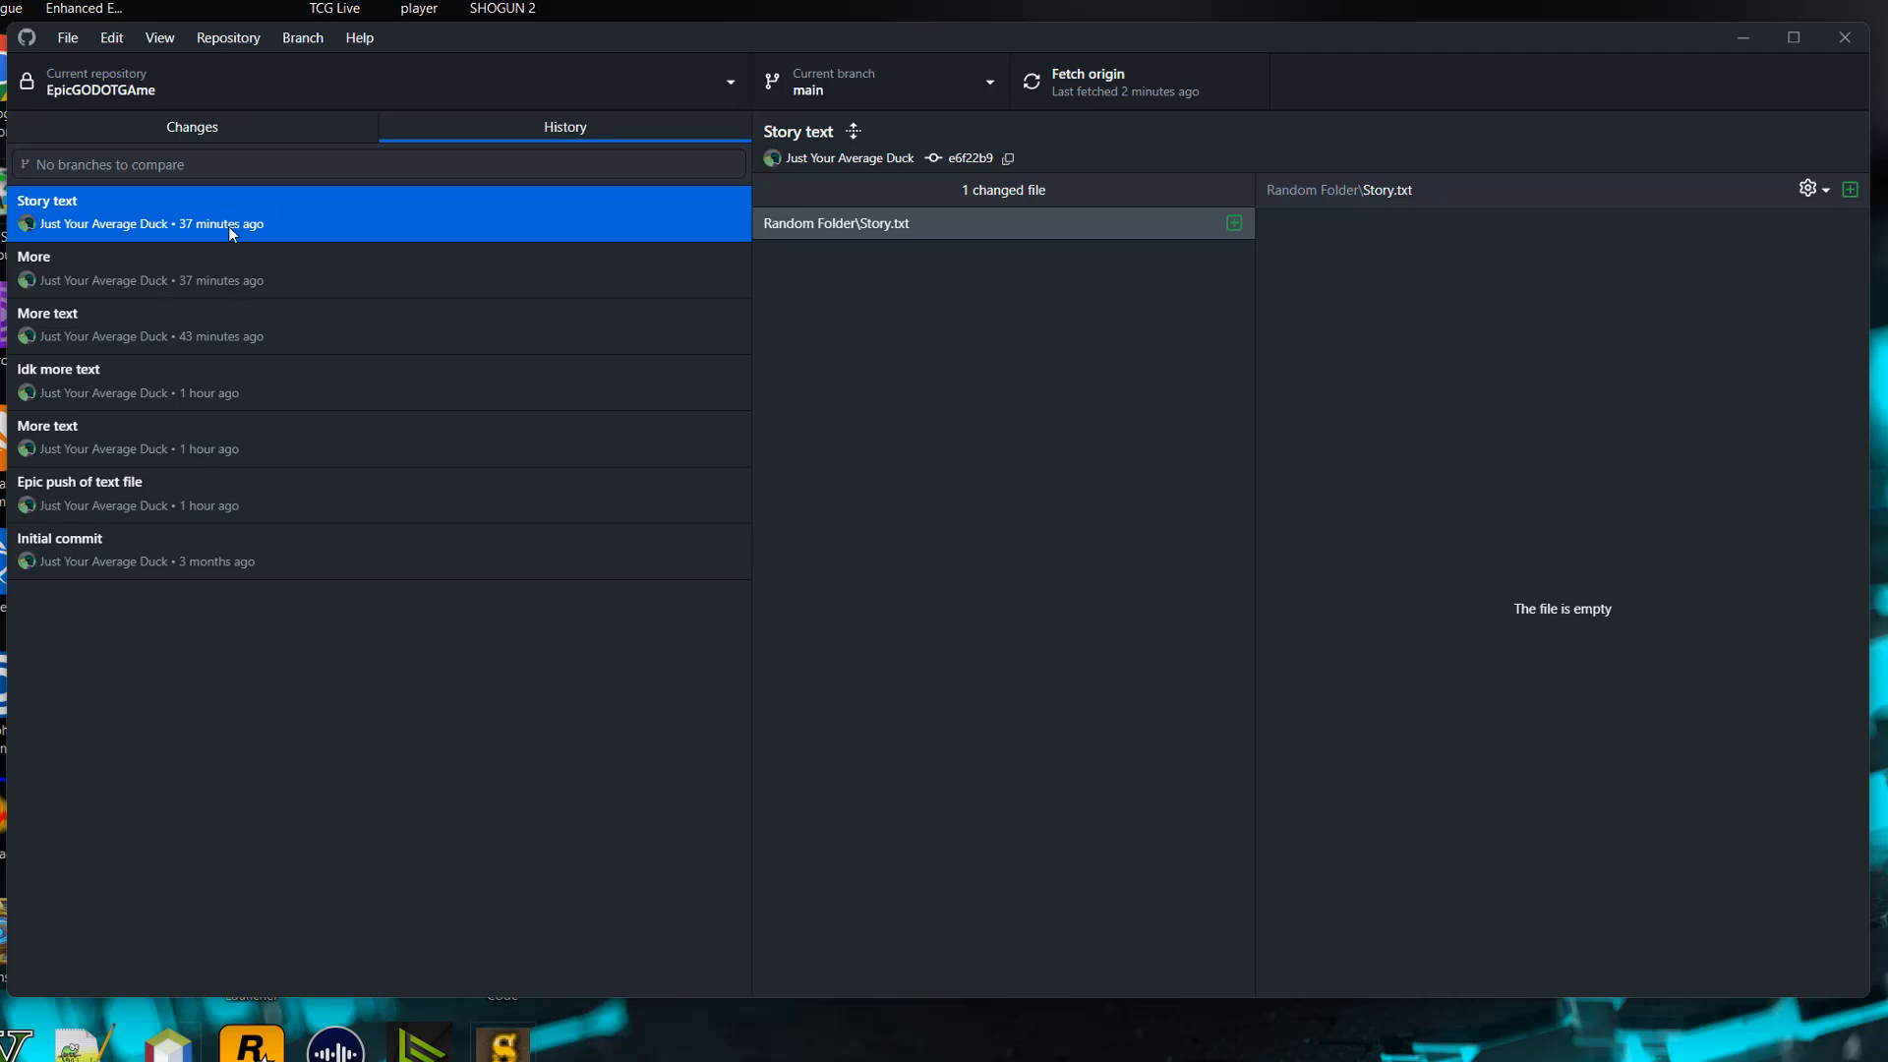
Select the six commits above Initial commit and choose to squash them.
click(204, 272)
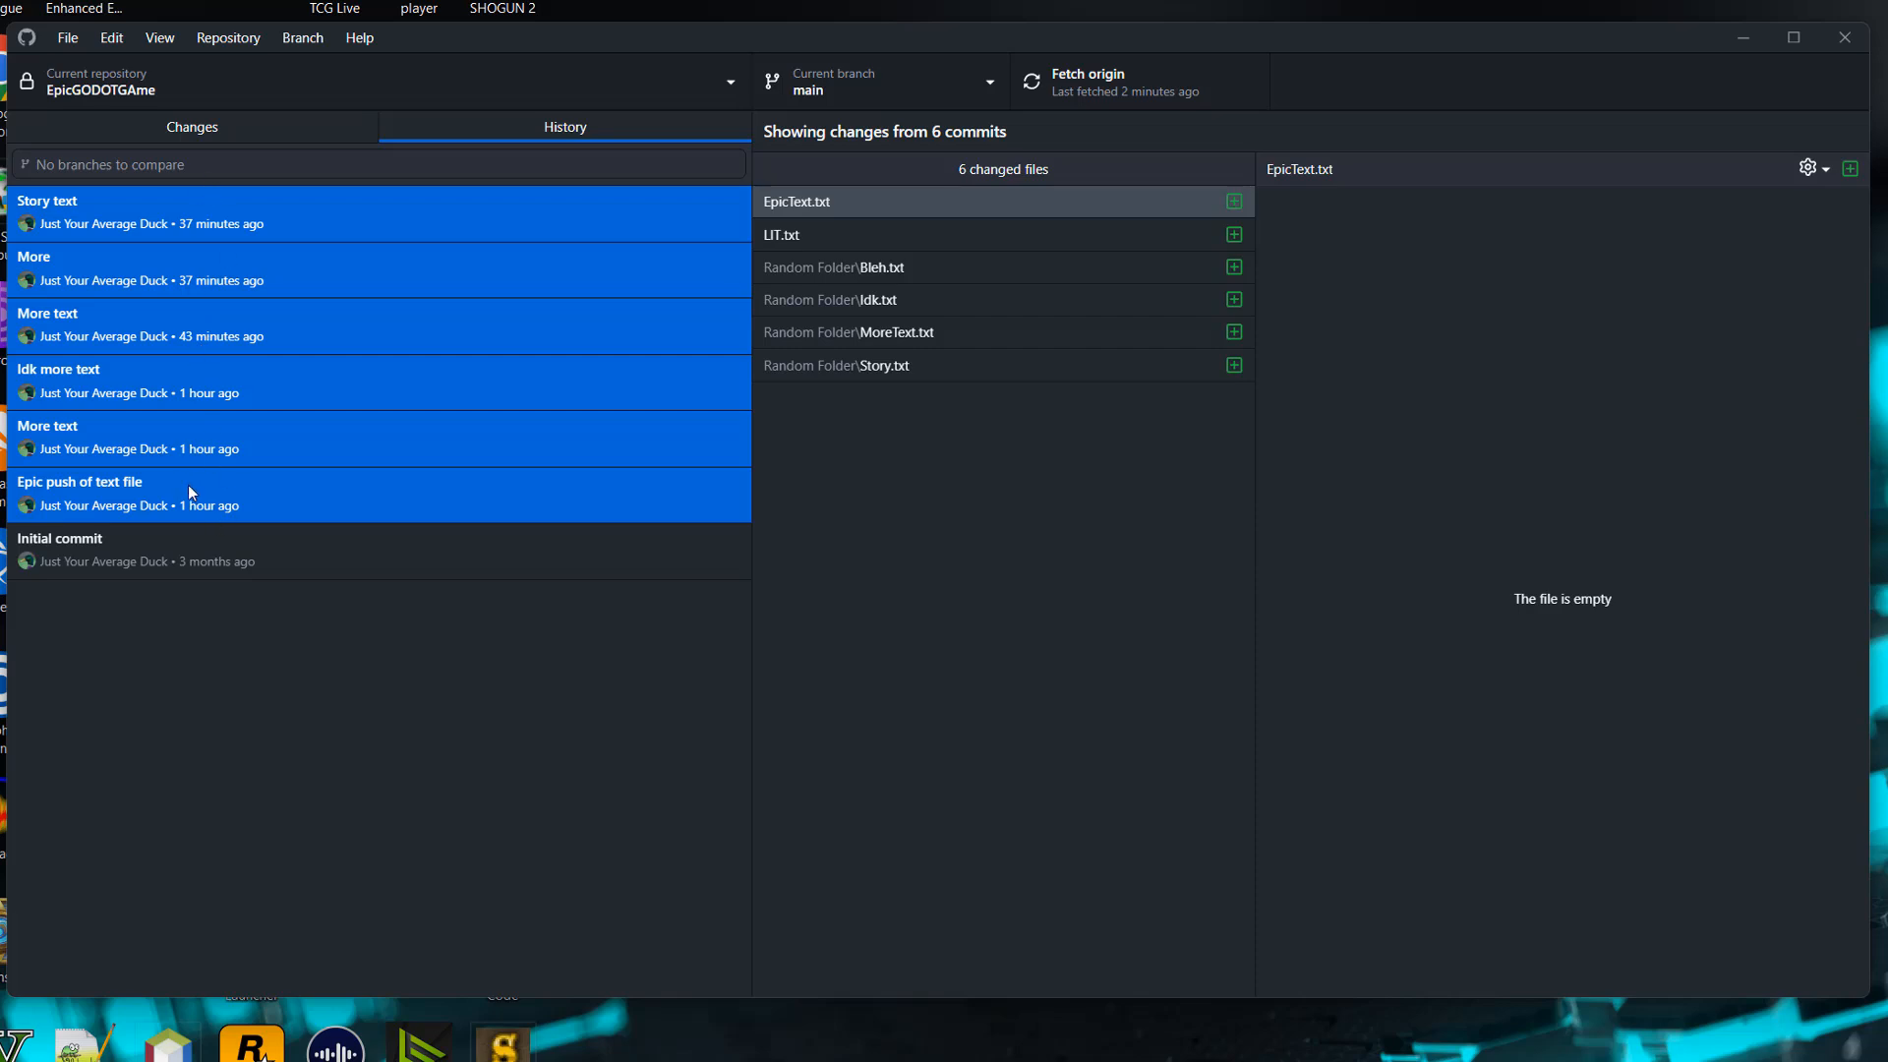
mouse_move(271, 357)
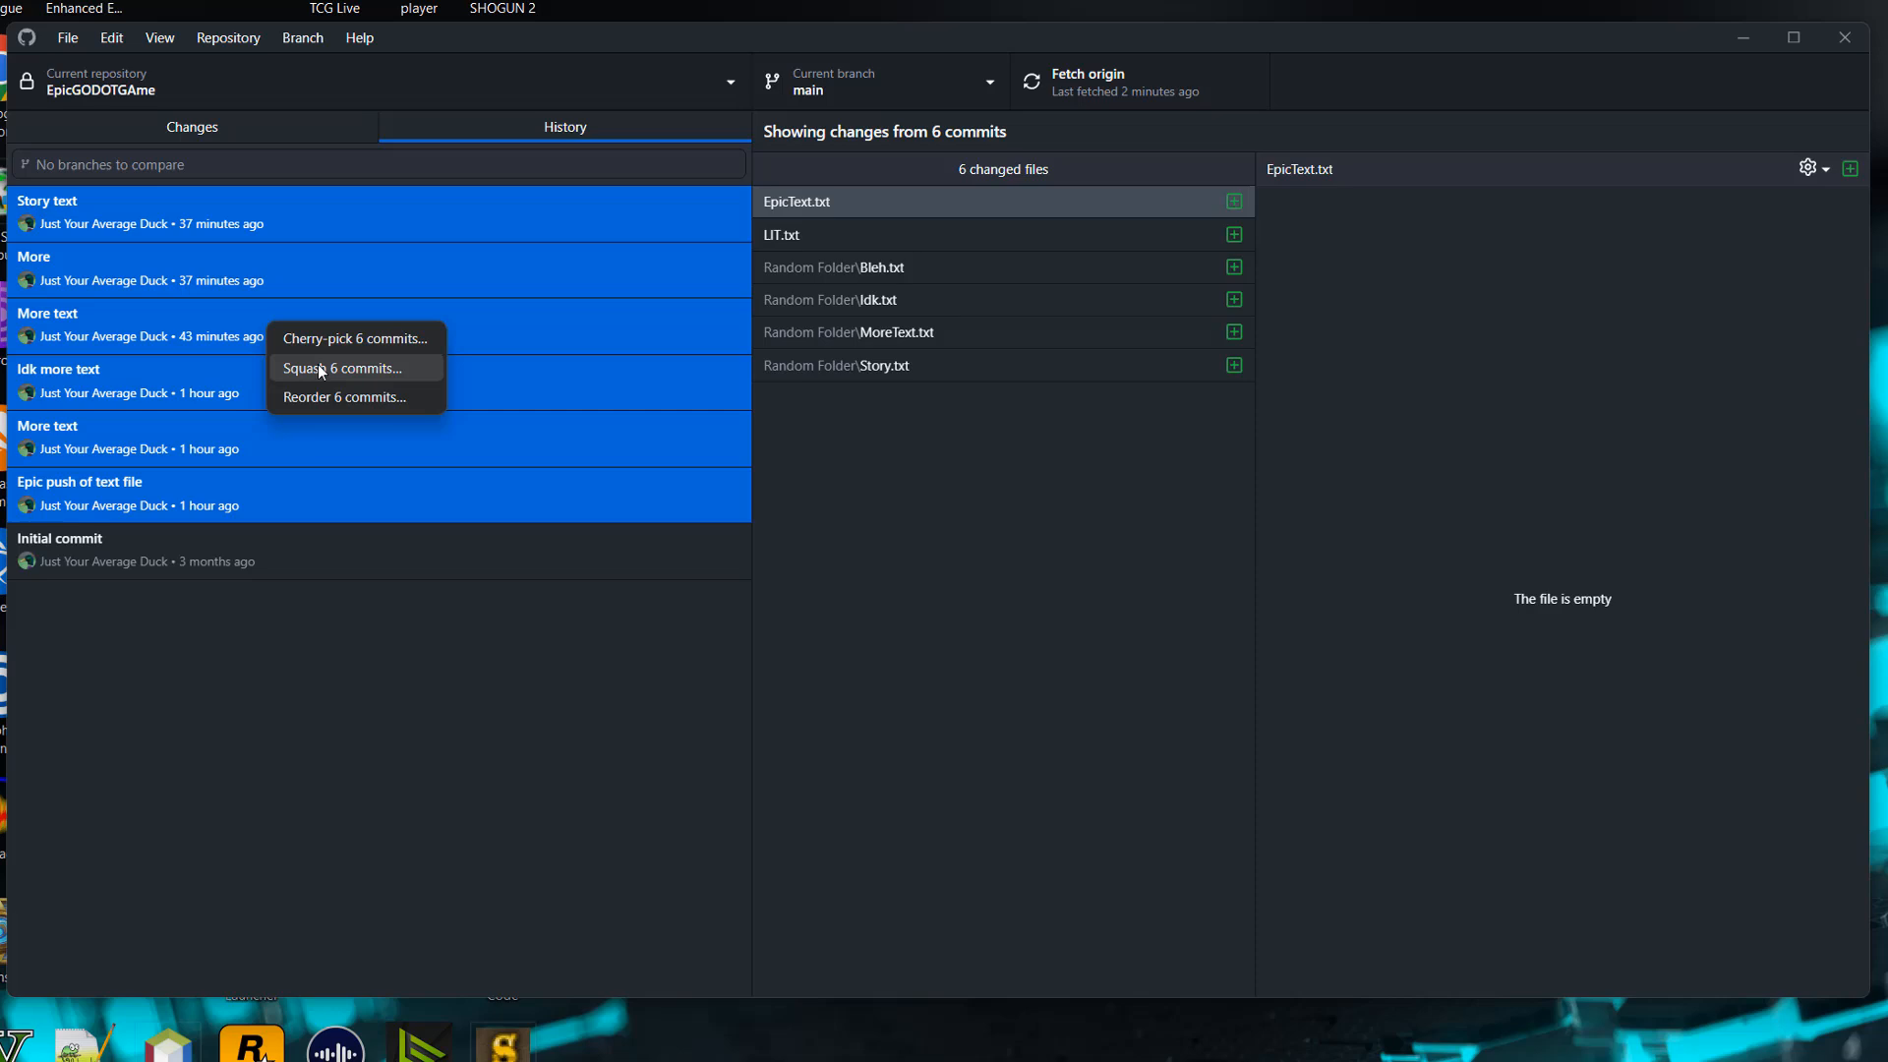
click(342, 368)
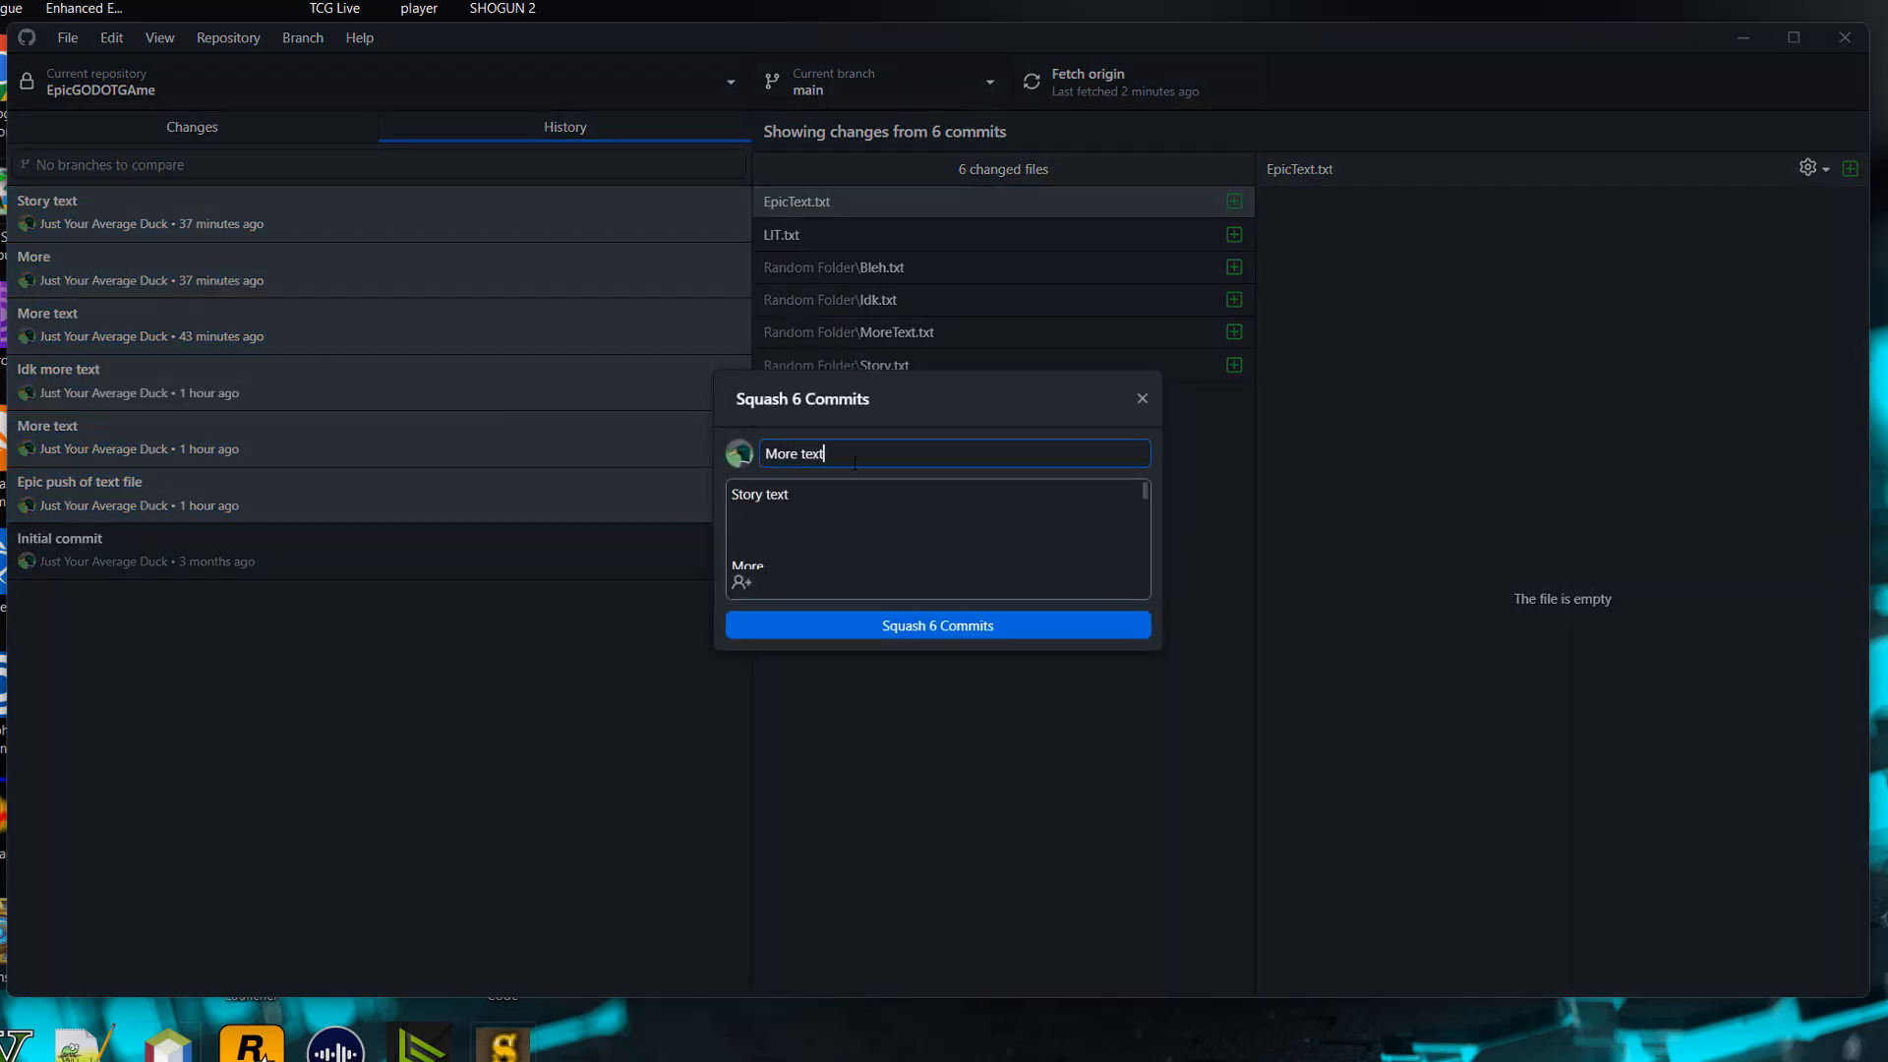
Give the squashed commit summary 'Loads of text' and description 'Added a lot of text'.
triple_click(951, 452)
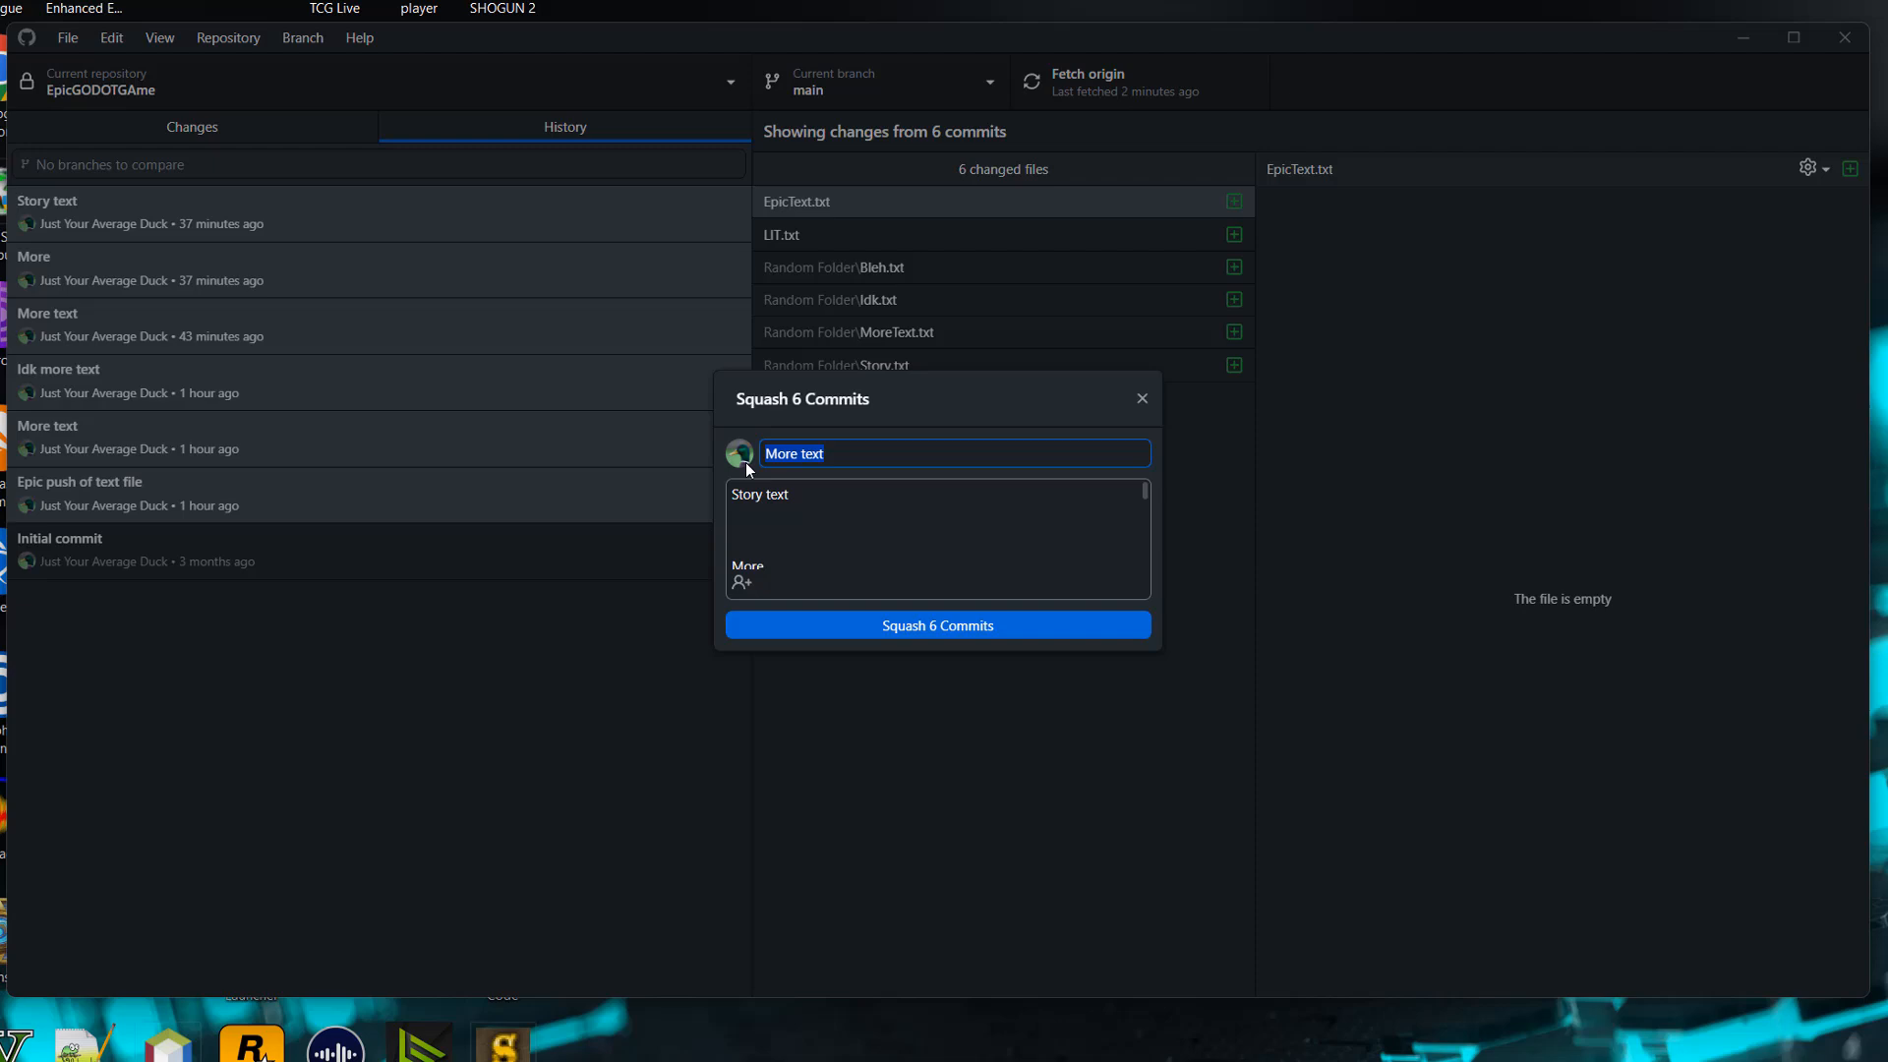
text(Loads of te)
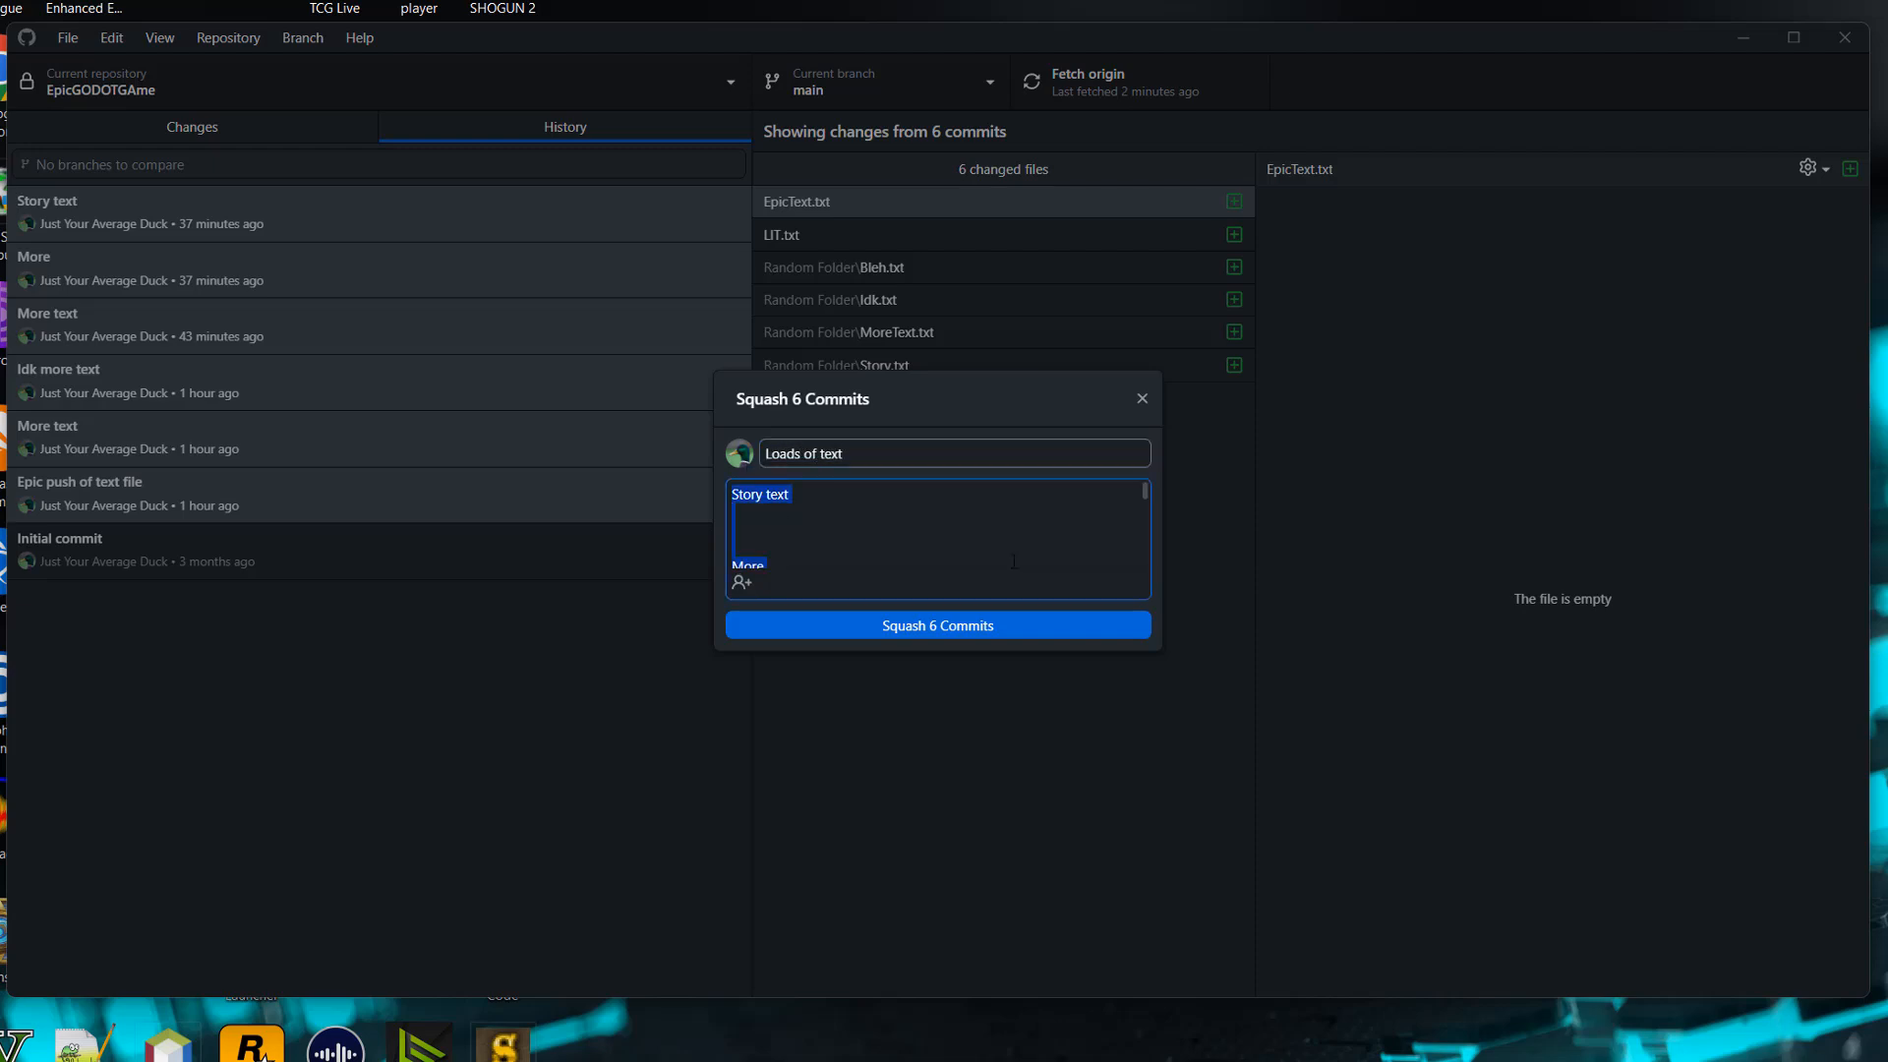
text(Ad)
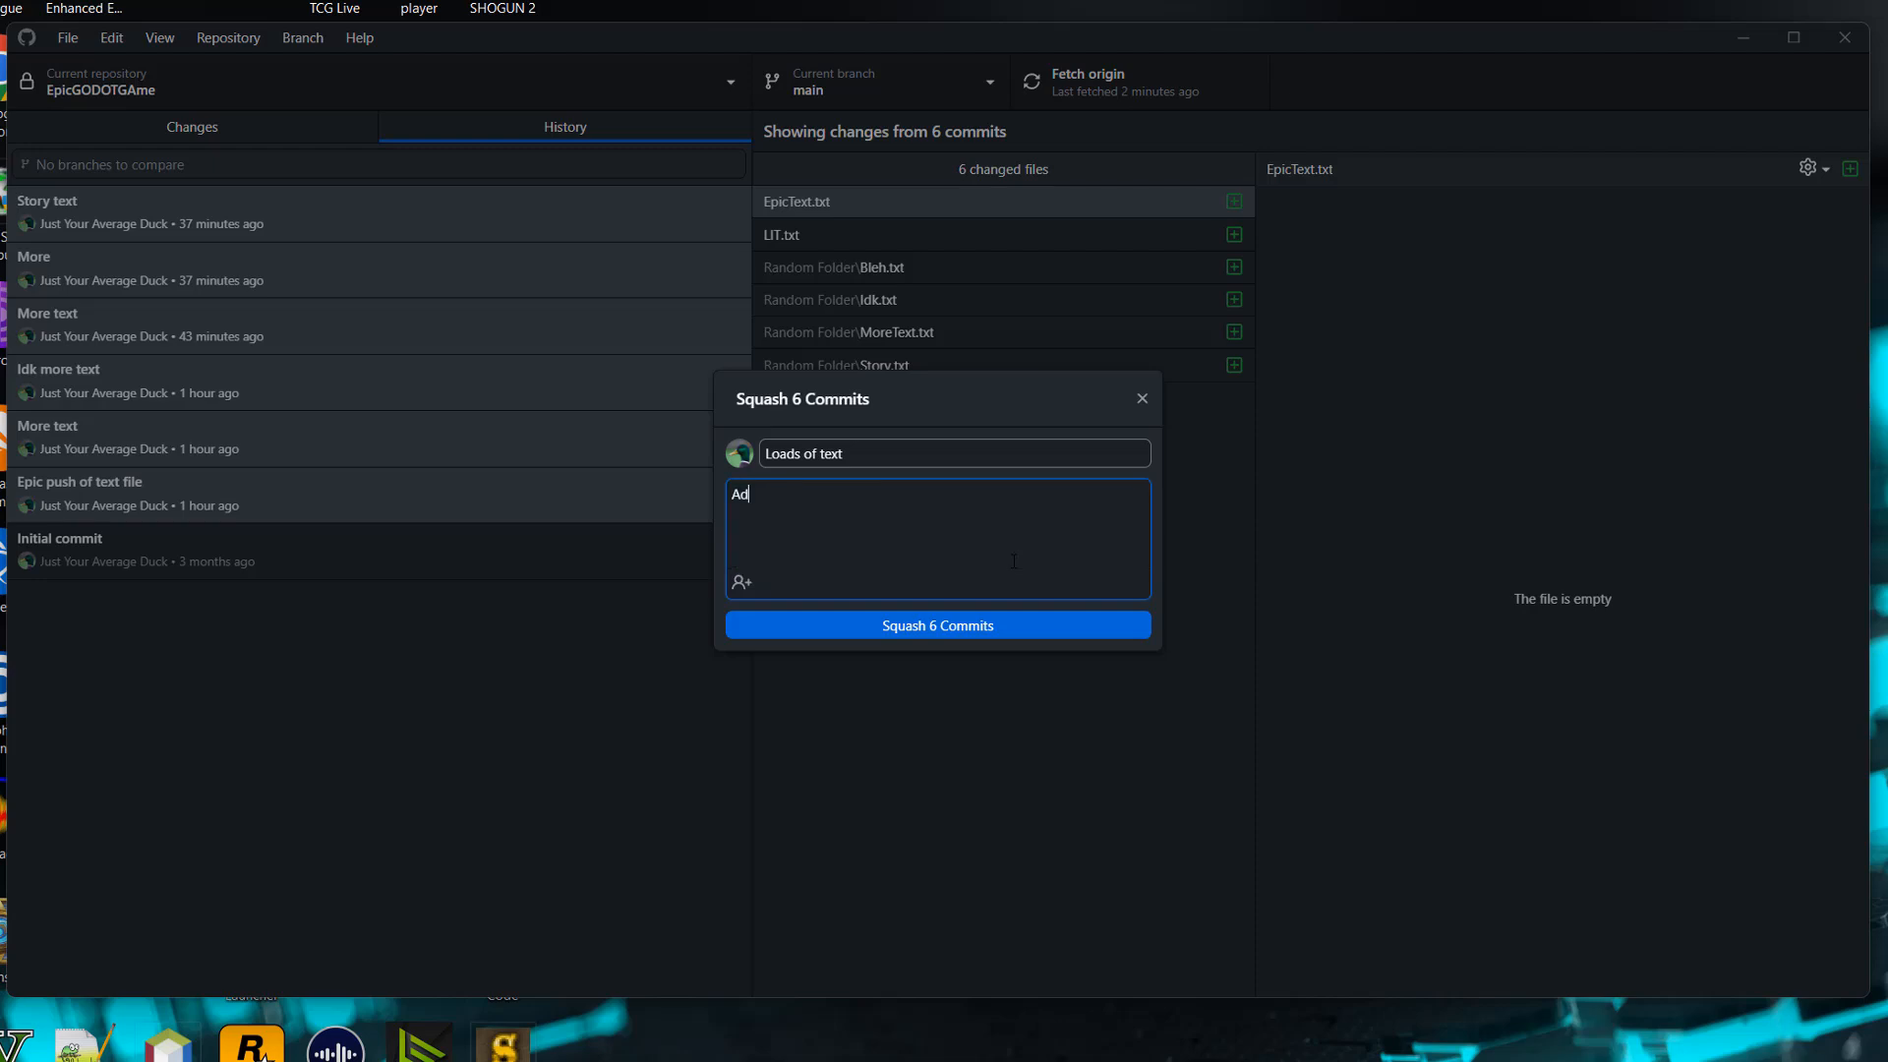
text(dded a lot of text)
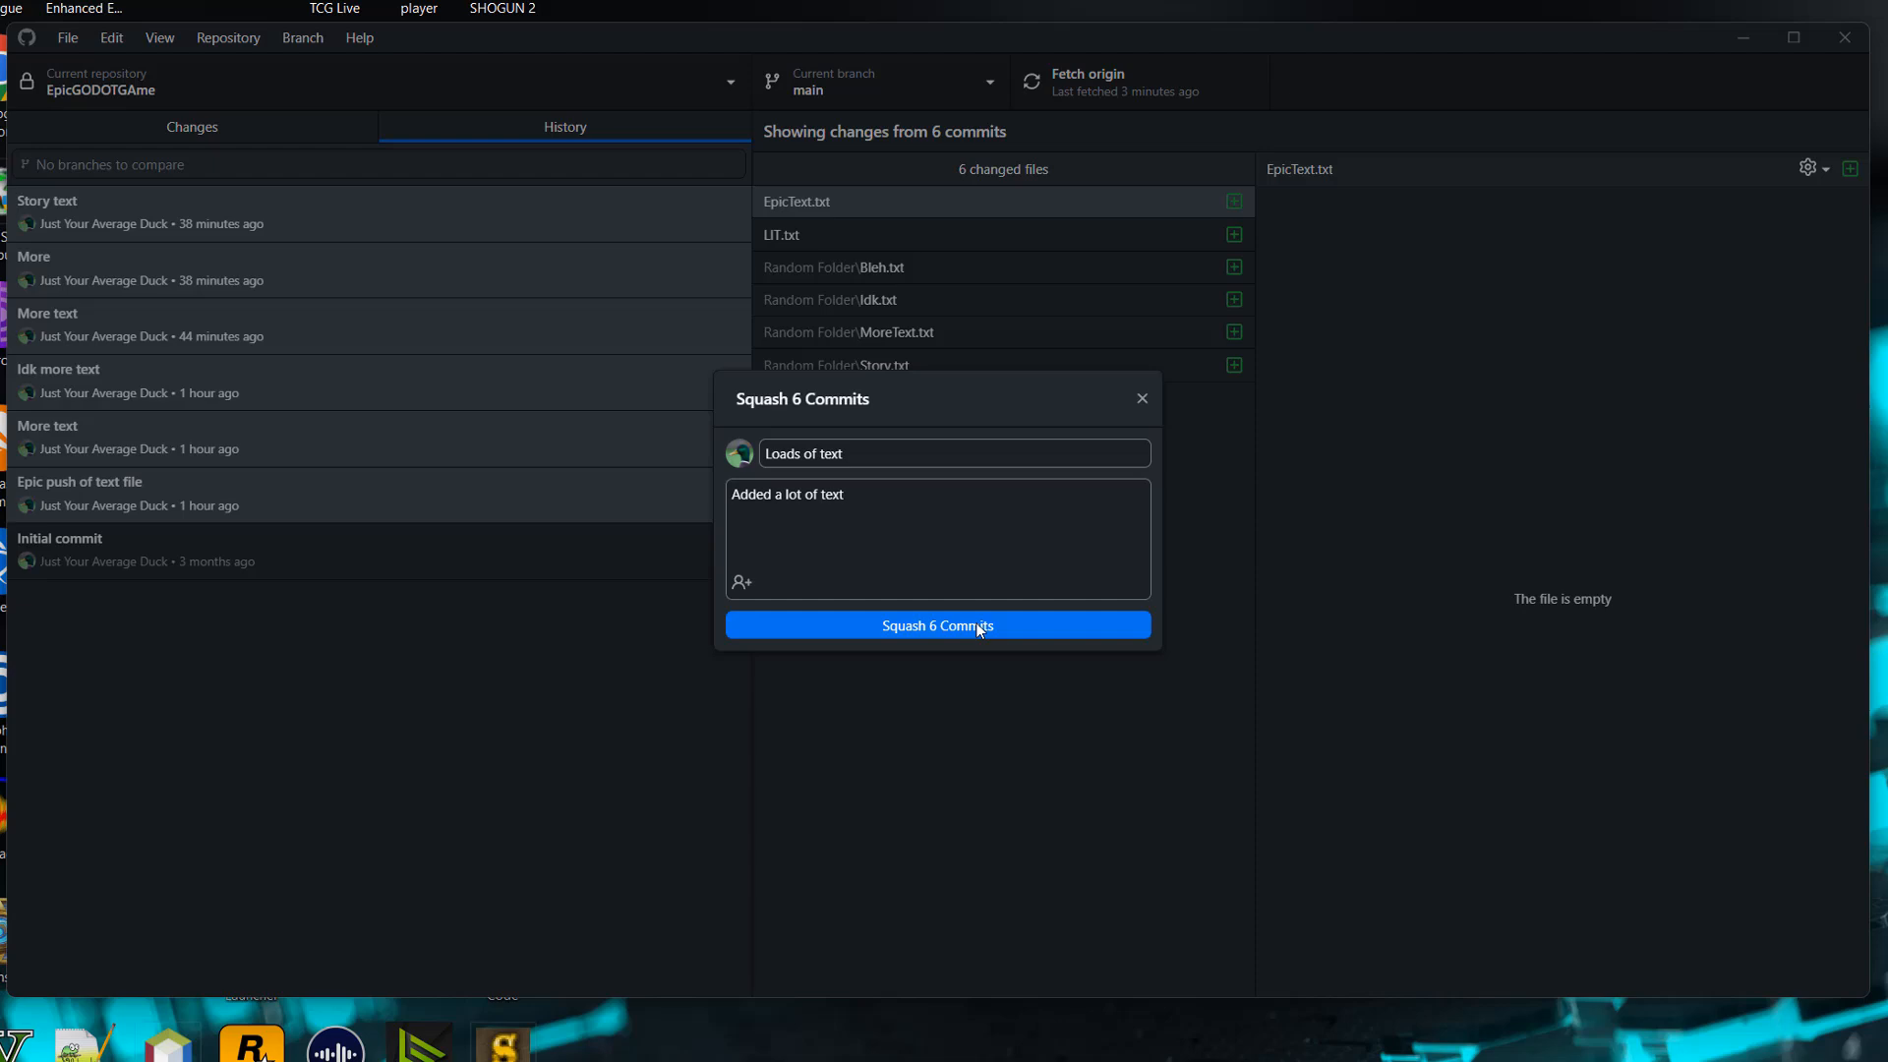
Squash the six commits into 'Loads of text', proceeding past the rewrite-history warning.
click(936, 625)
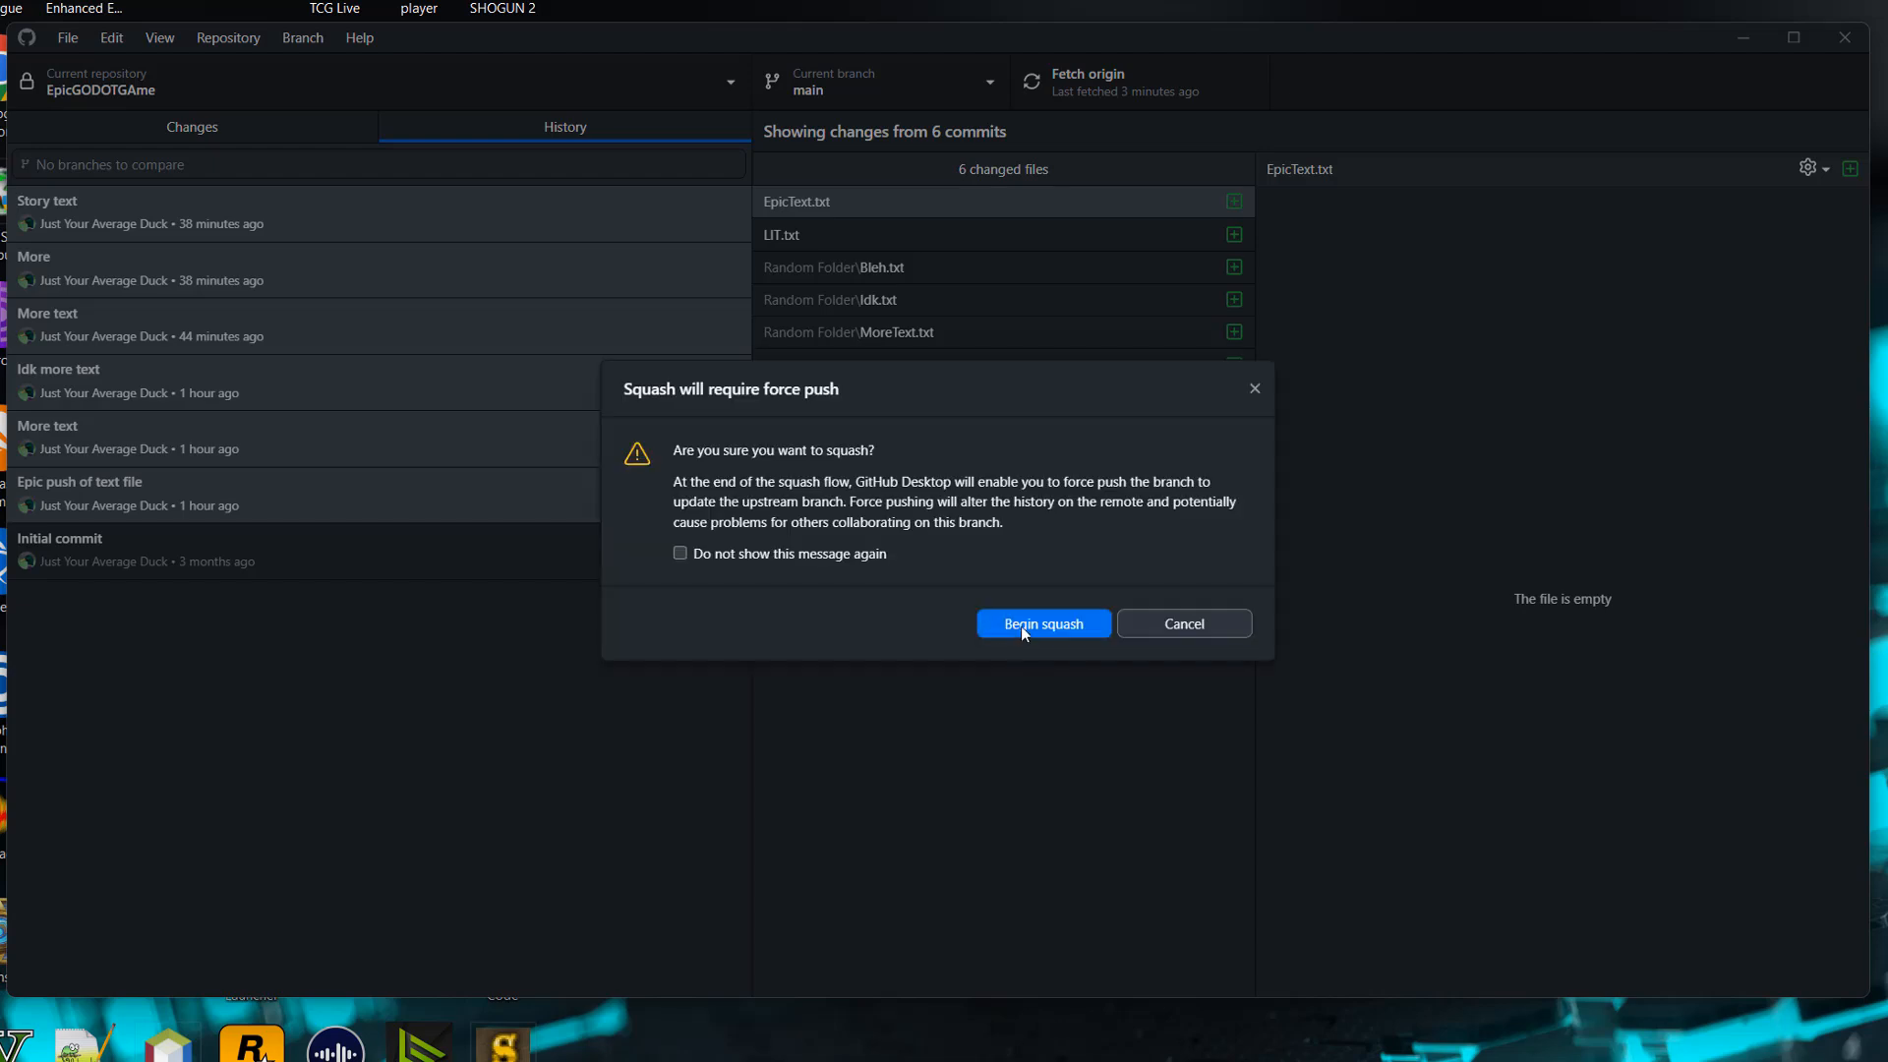
click(1042, 623)
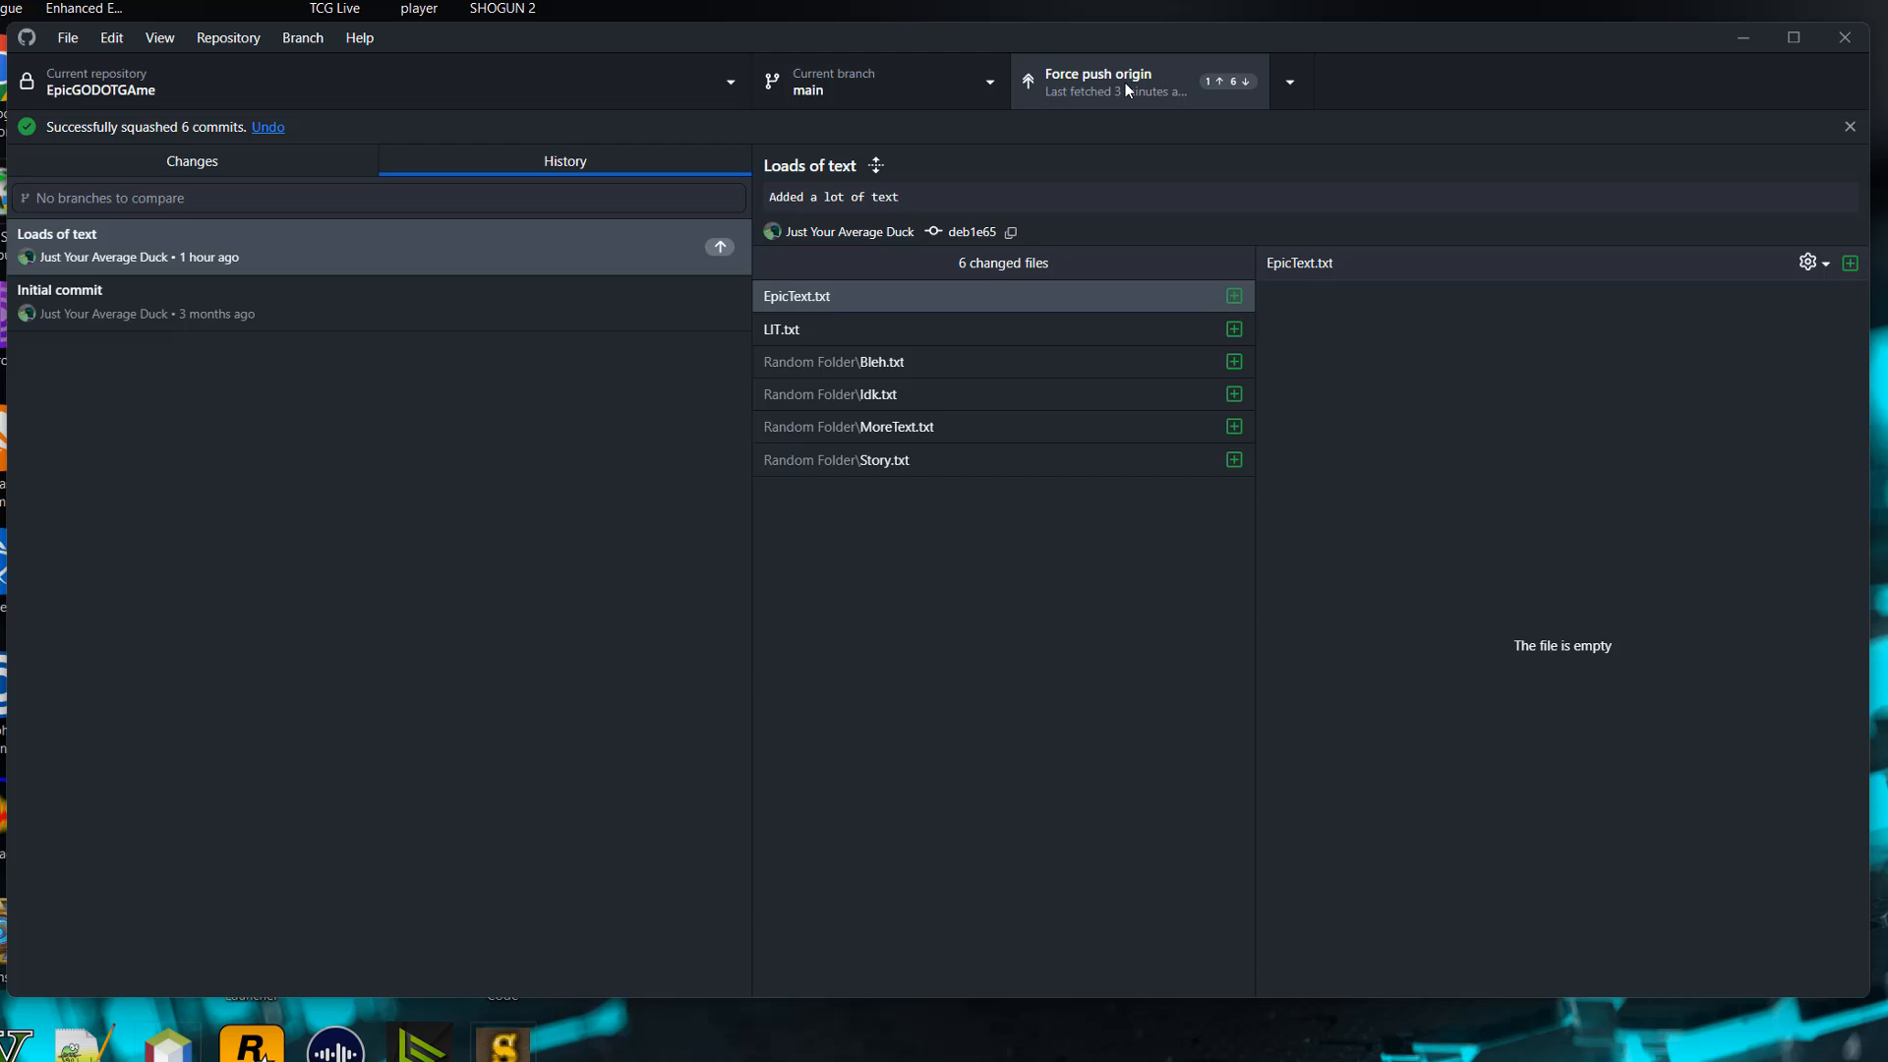
Force-push the rewritten main branch to origin, confirming with I'm sure.
click(1097, 80)
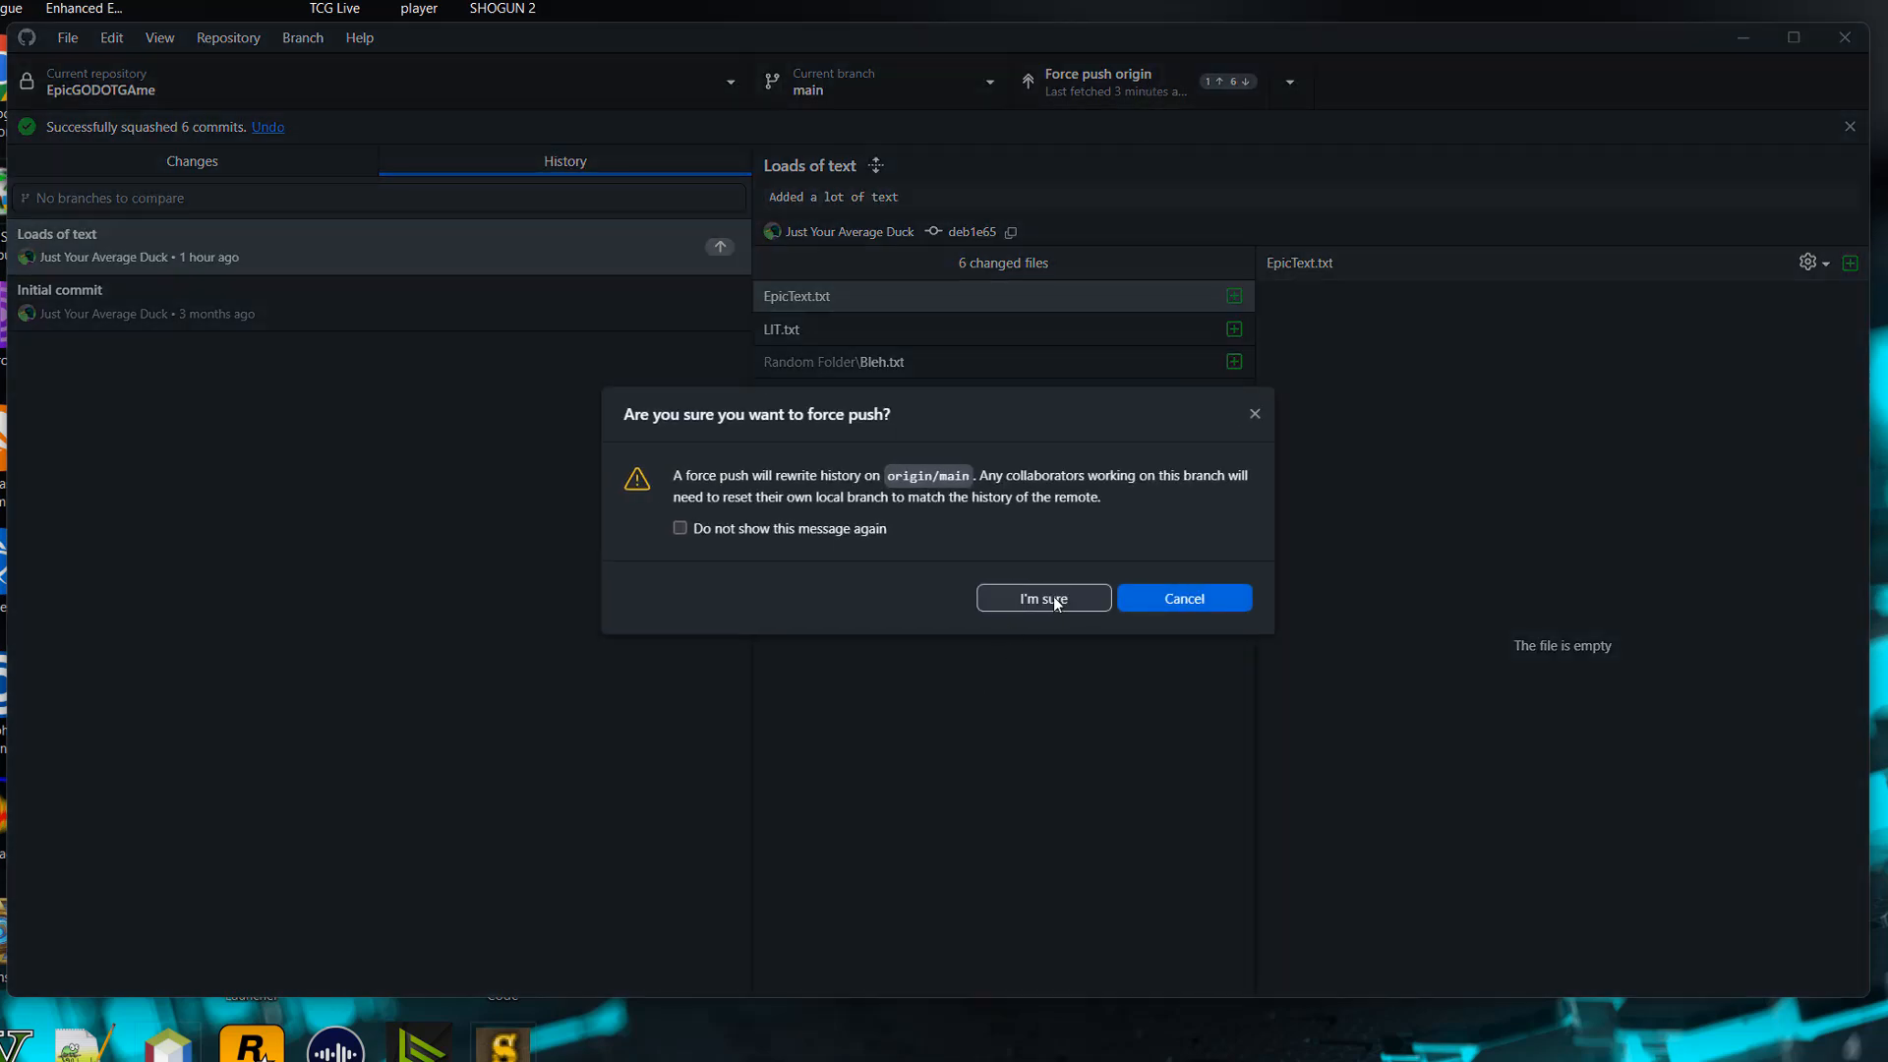
click(1042, 598)
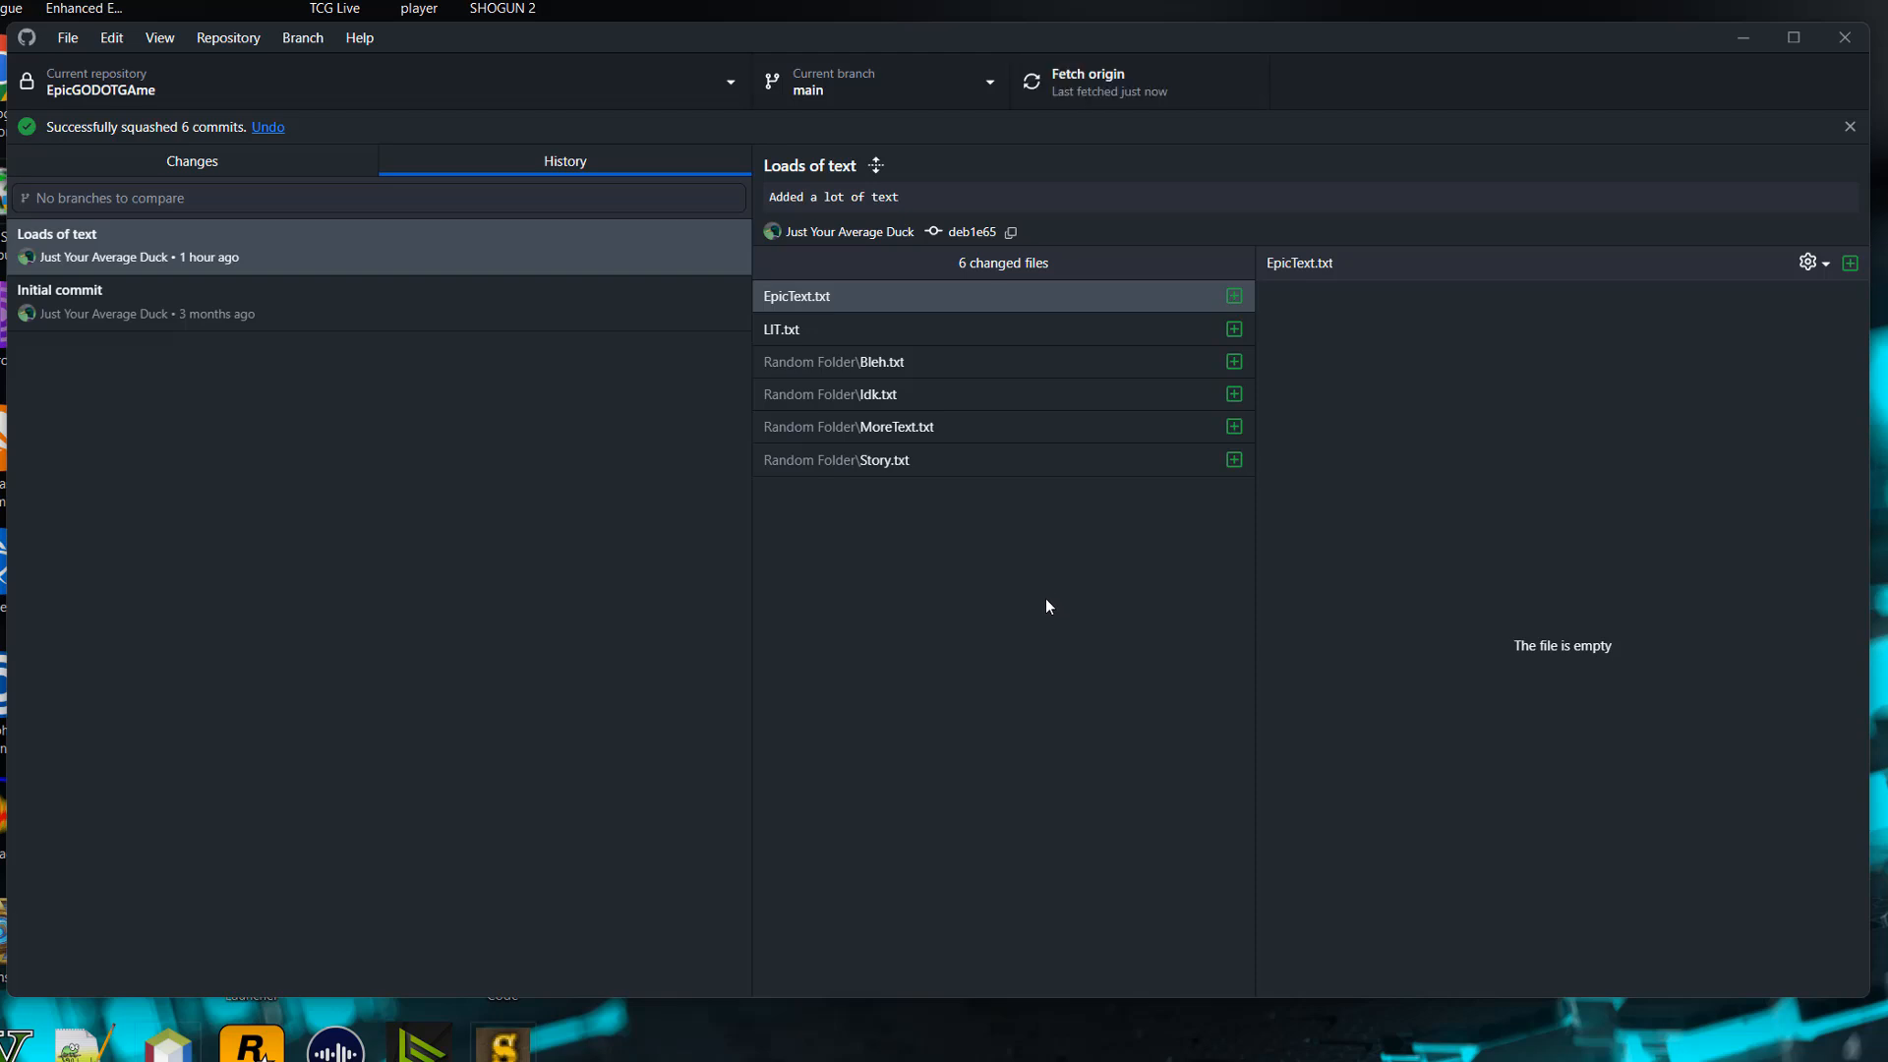
mouse_move(1029, 623)
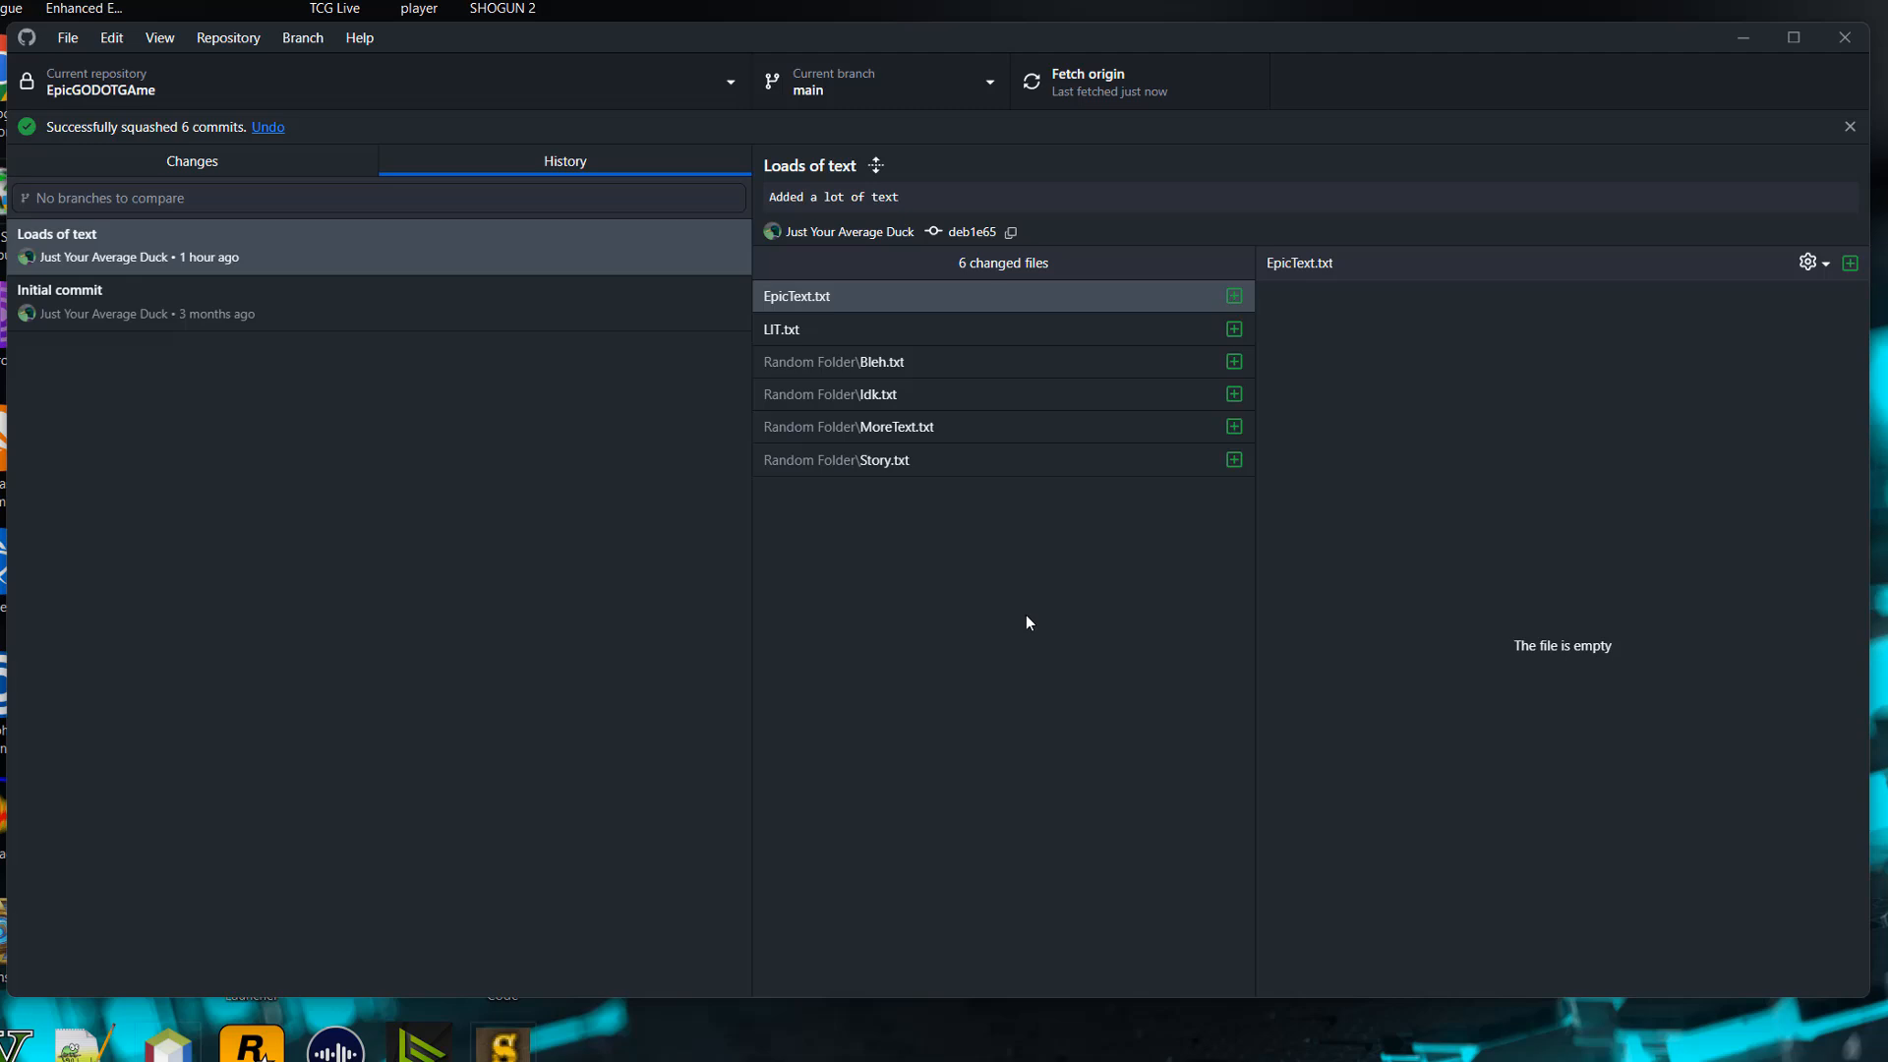
Close the 'Successfully squashed 6 commits' banner.
click(1850, 126)
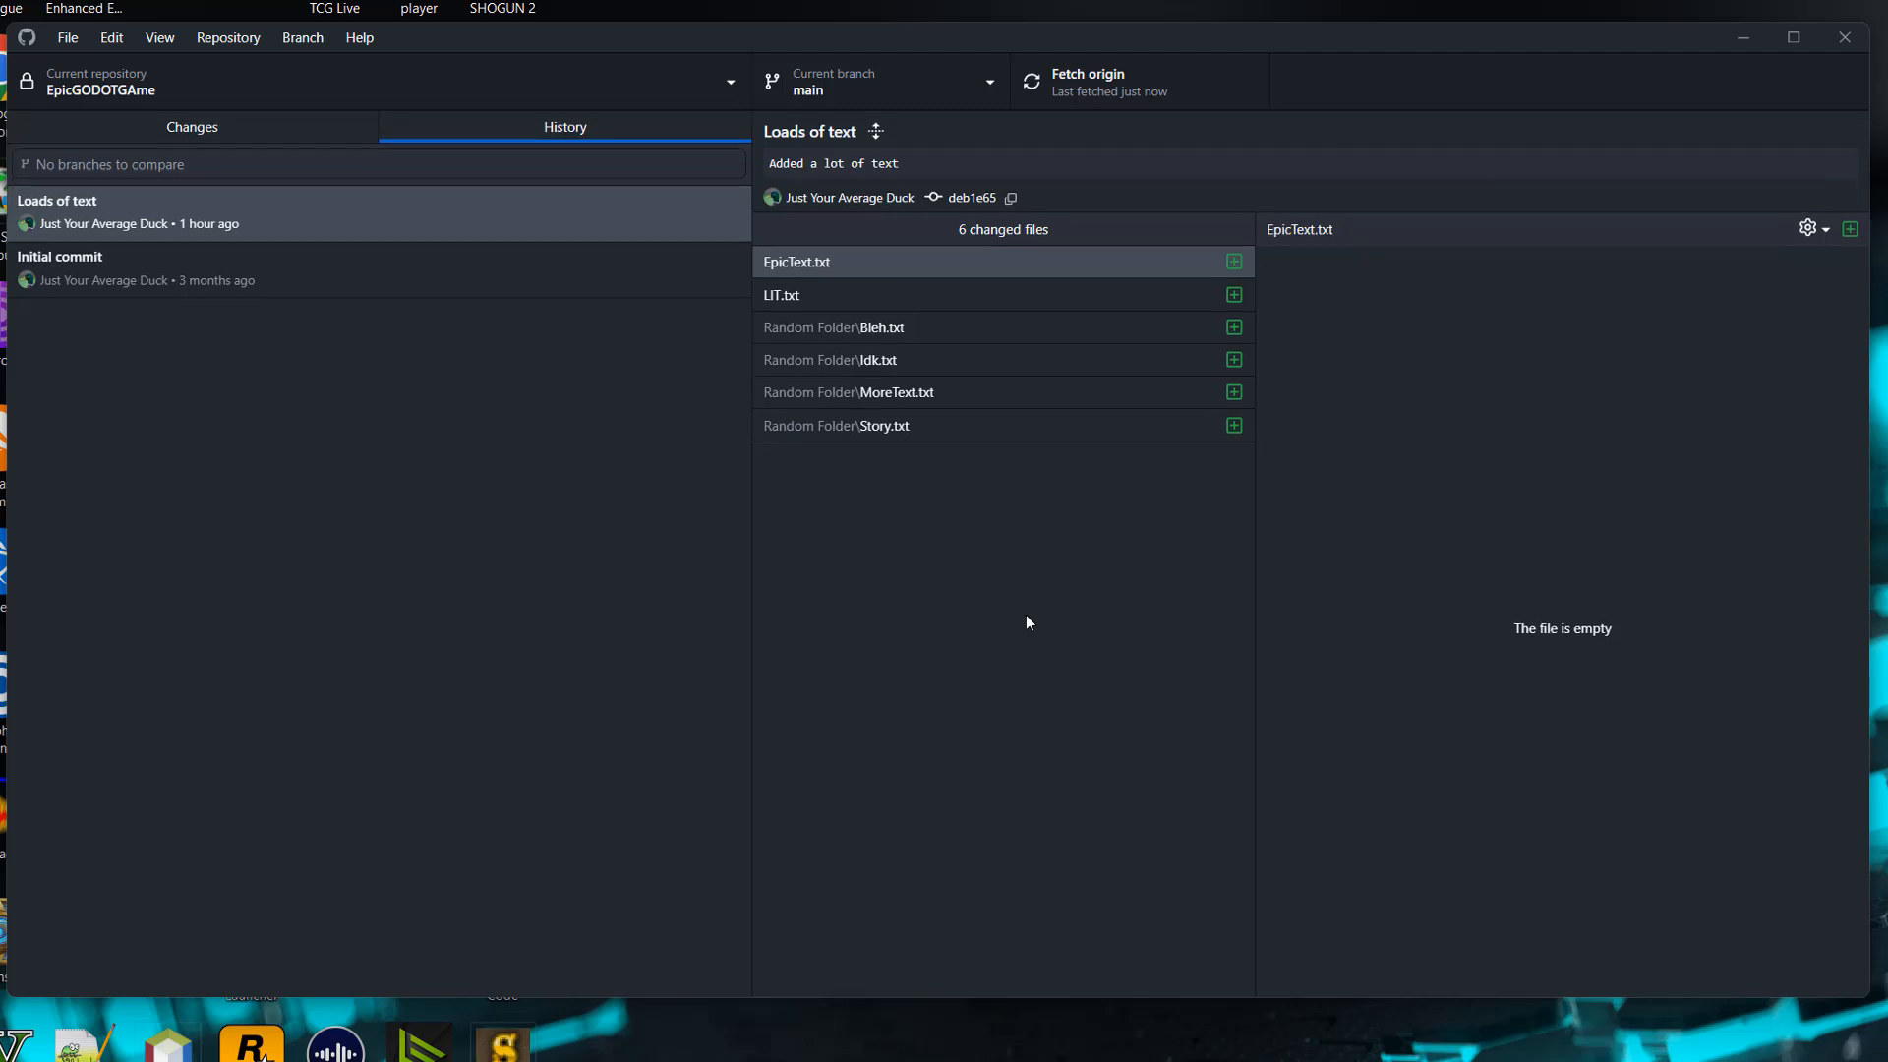